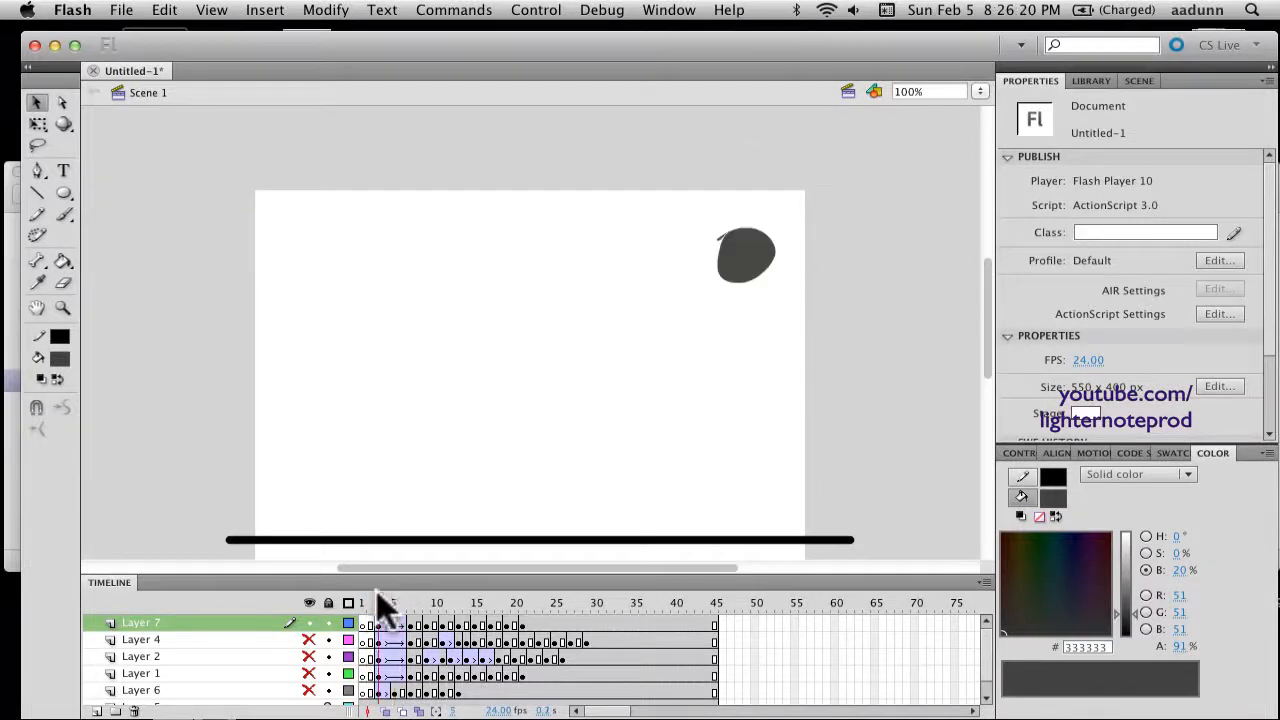
Select a frame in the disc's tween and enter an Ease value of -100.
click(388, 602)
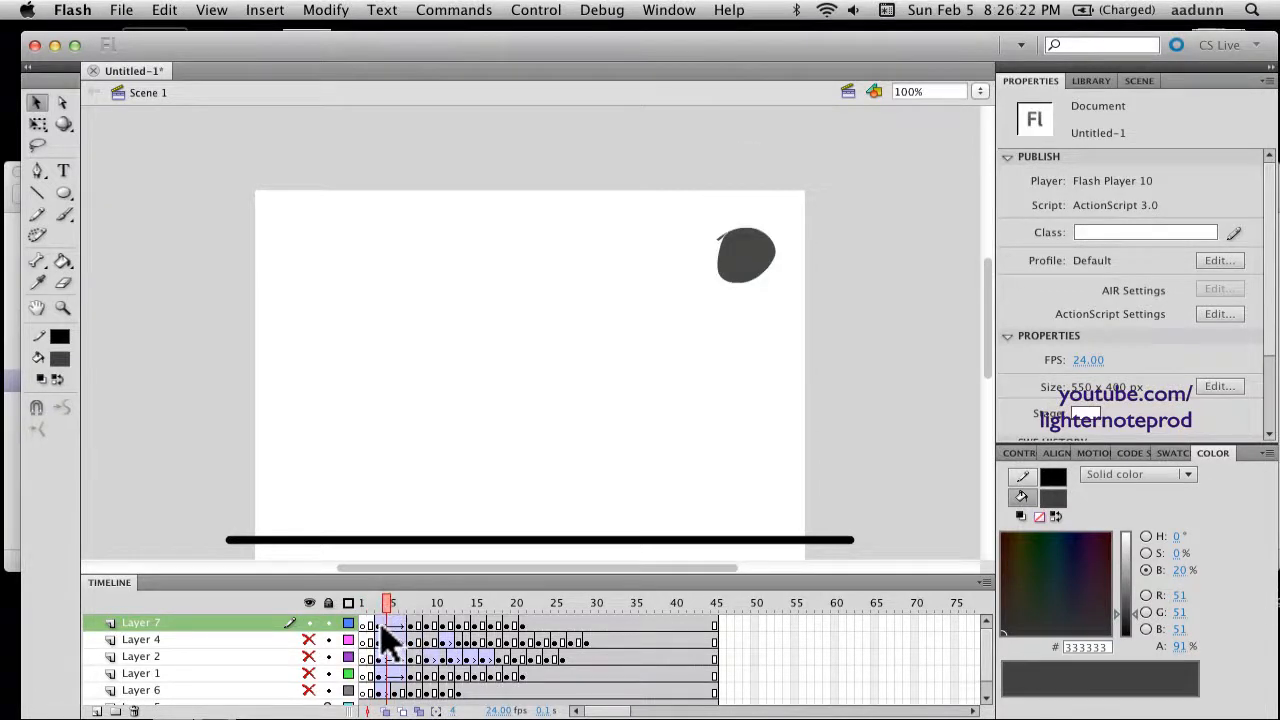
click(392, 602)
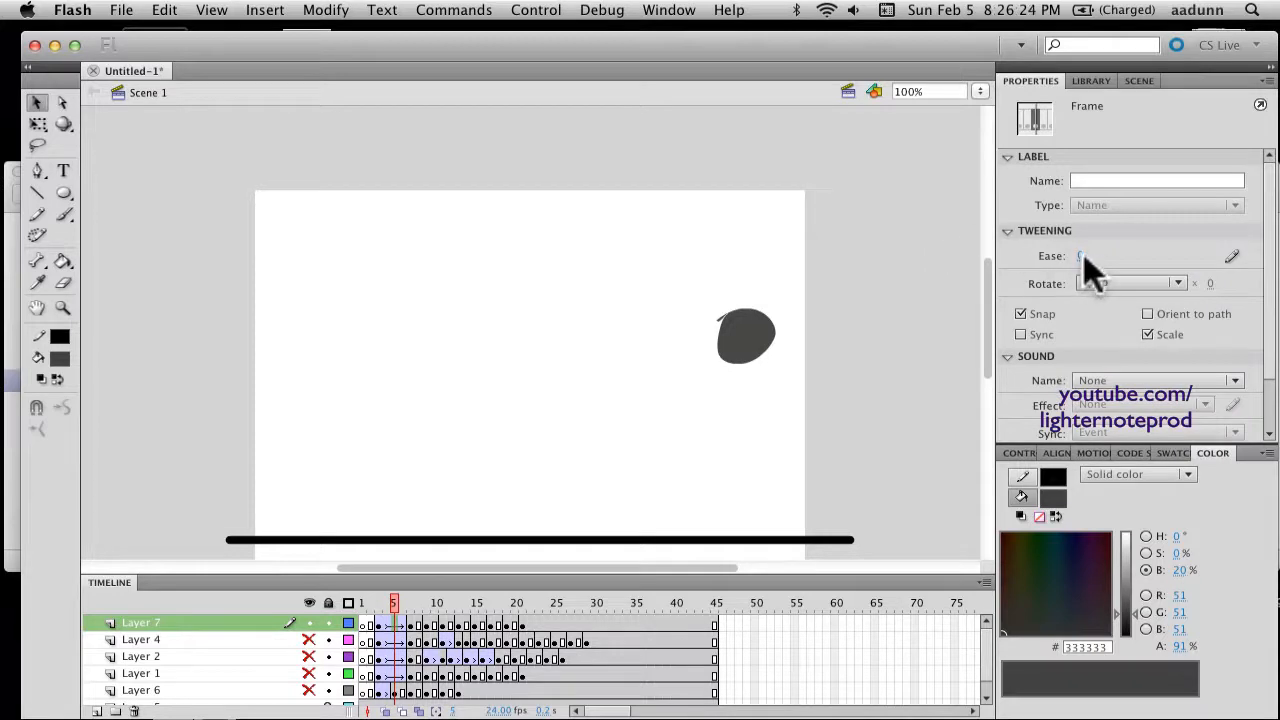
text(-100)
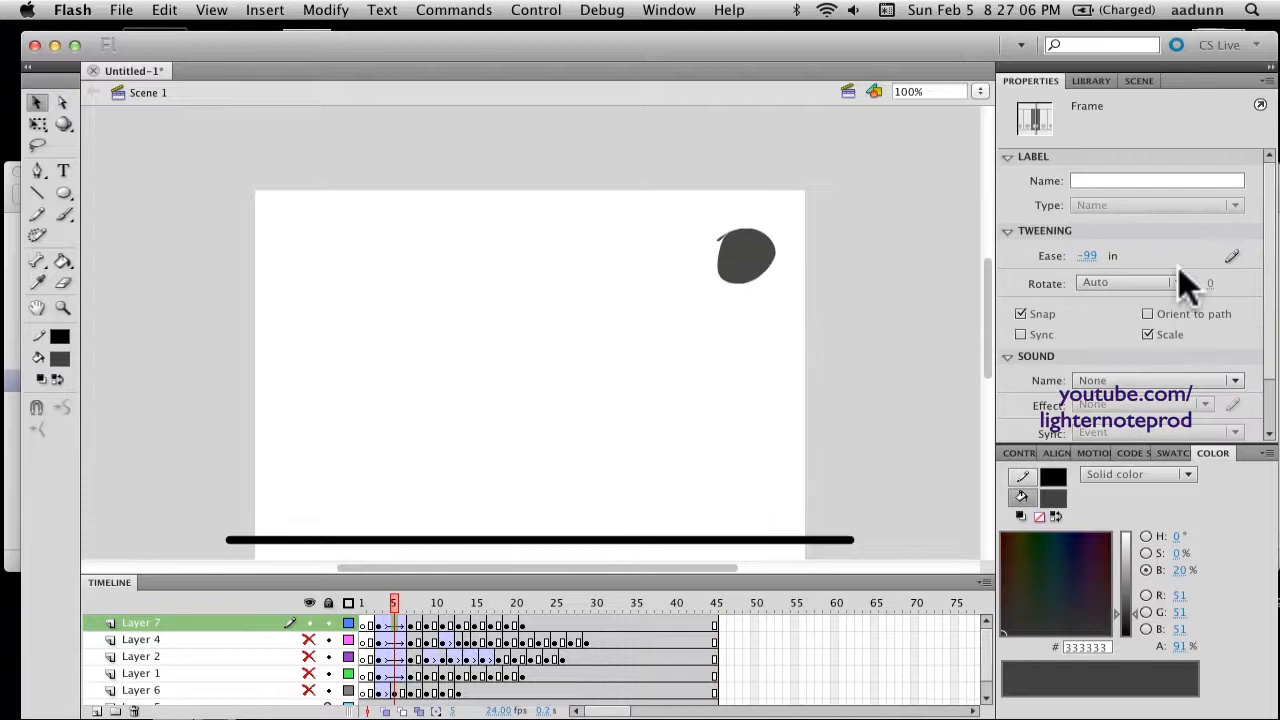
In Custom Ease In / Ease Out, add bend points to flatten the curve's start and place one near frame 5, then confirm.
click(1232, 256)
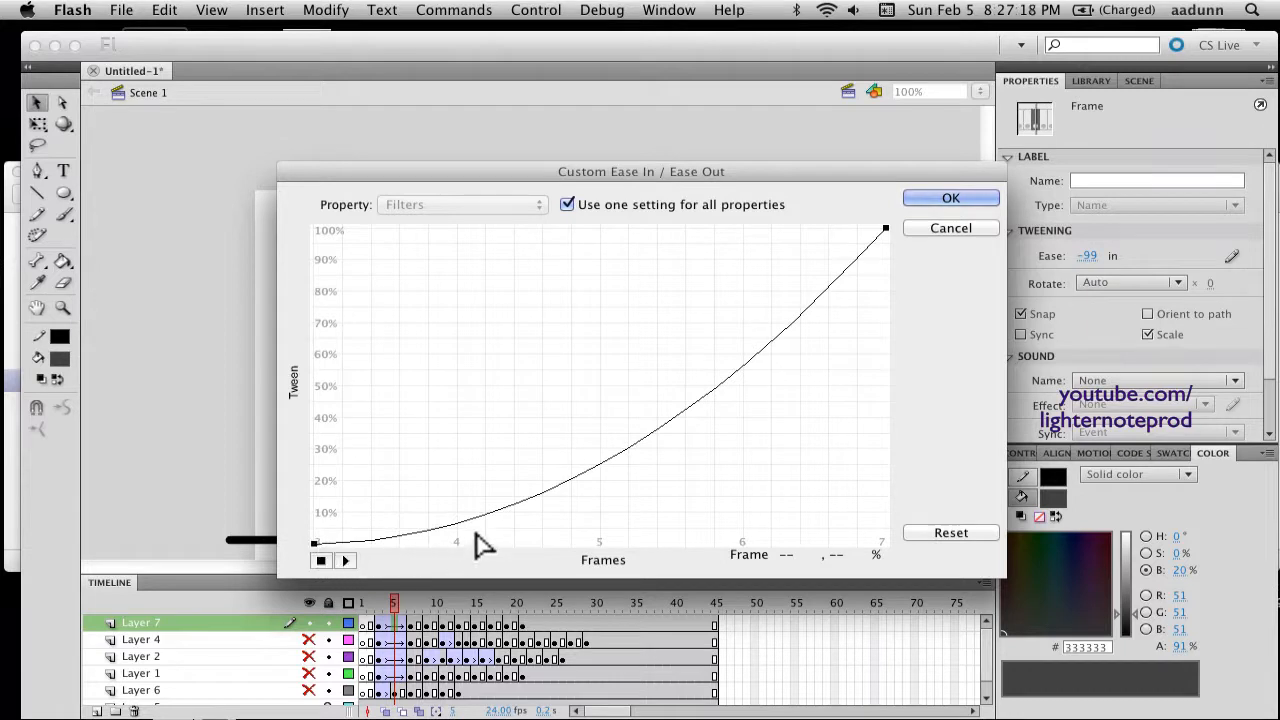
mouse_move(904, 230)
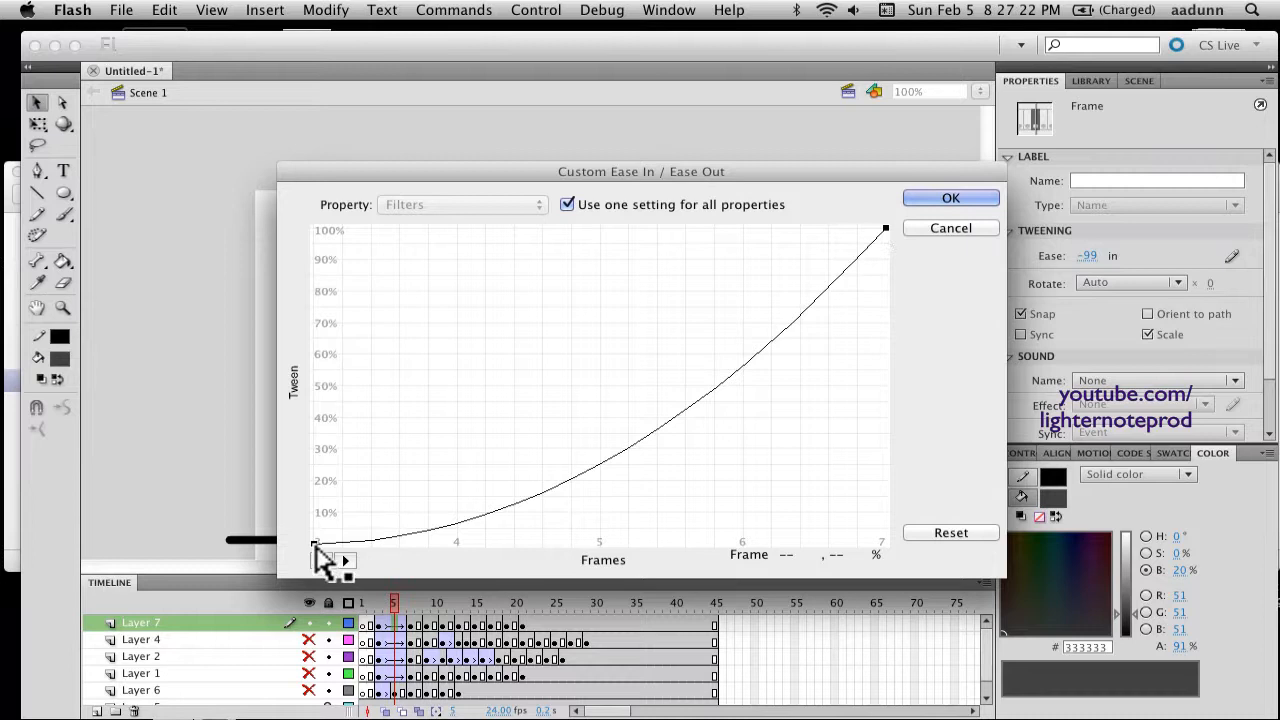
drag(318, 548, 470, 460)
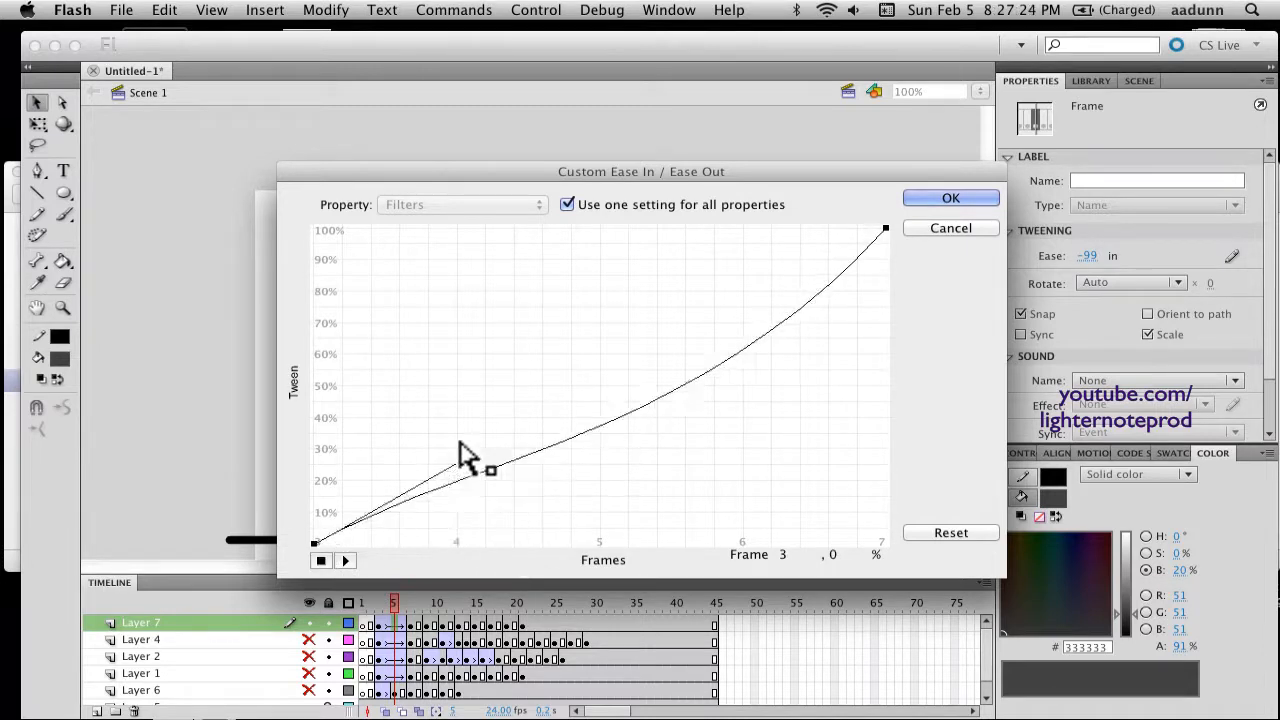
drag(470, 460, 316, 536)
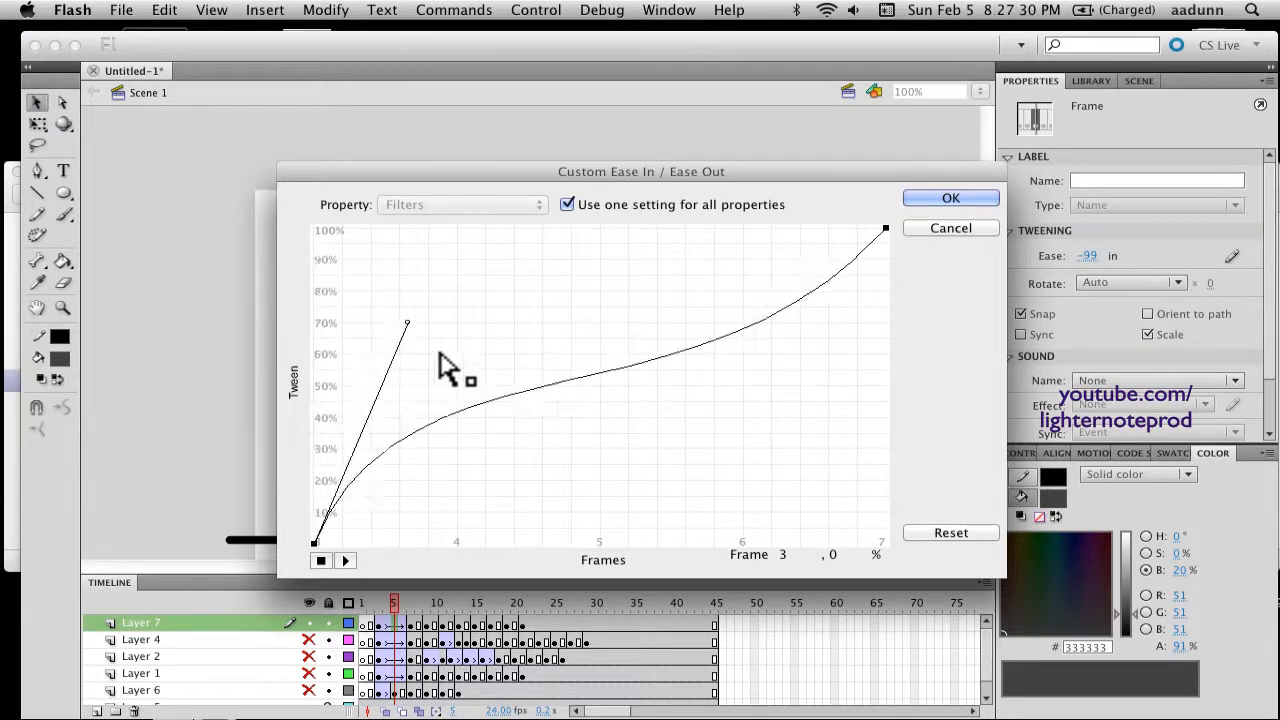
drag(404, 324, 652, 544)
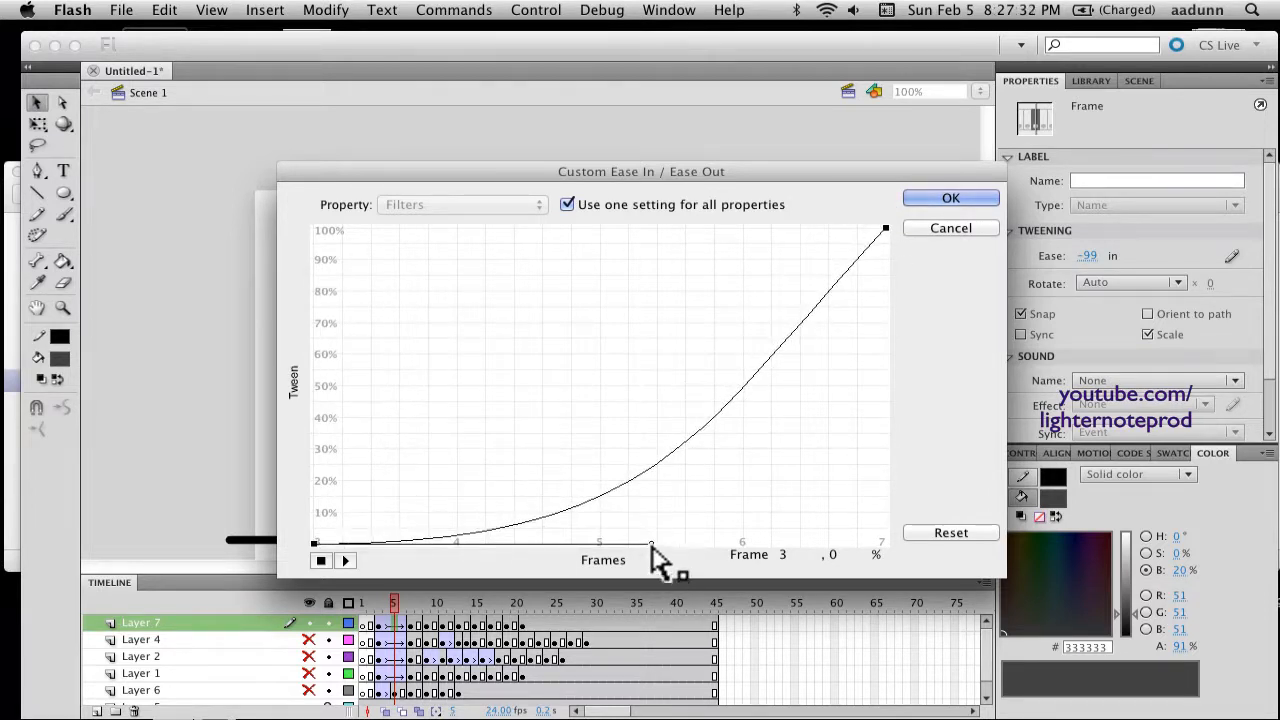
mouse_move(590, 600)
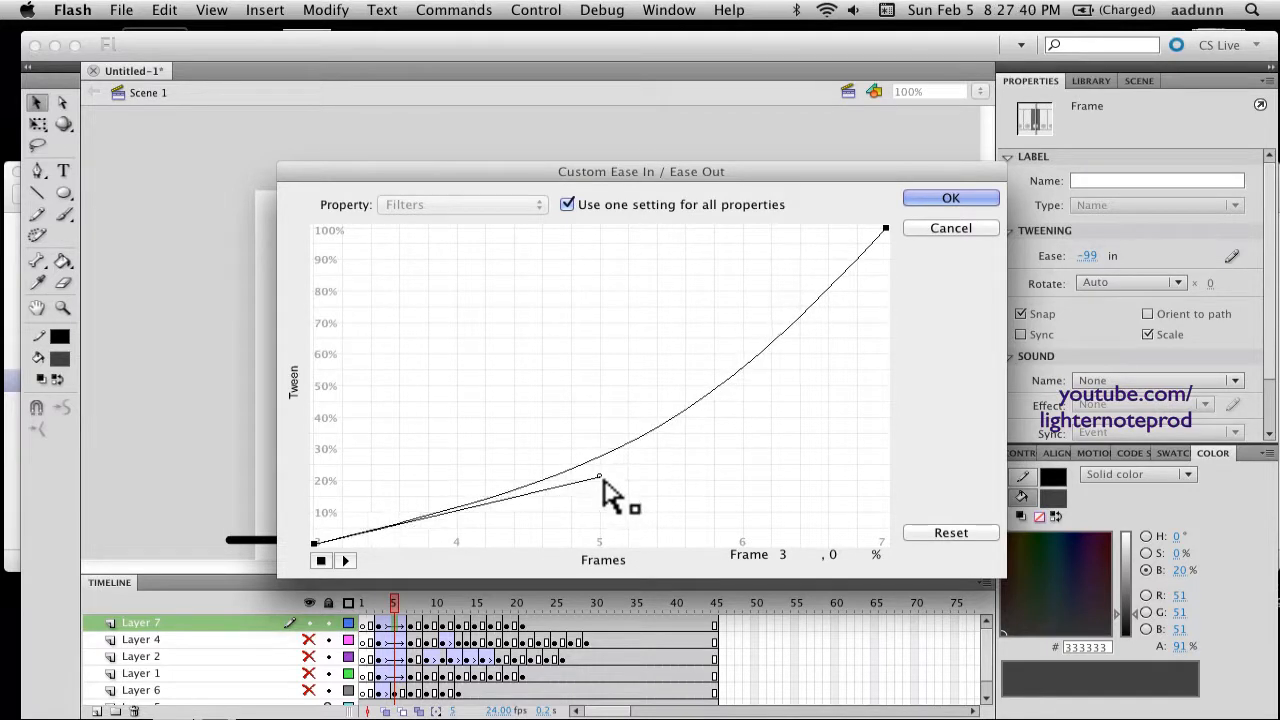
drag(598, 478, 592, 468)
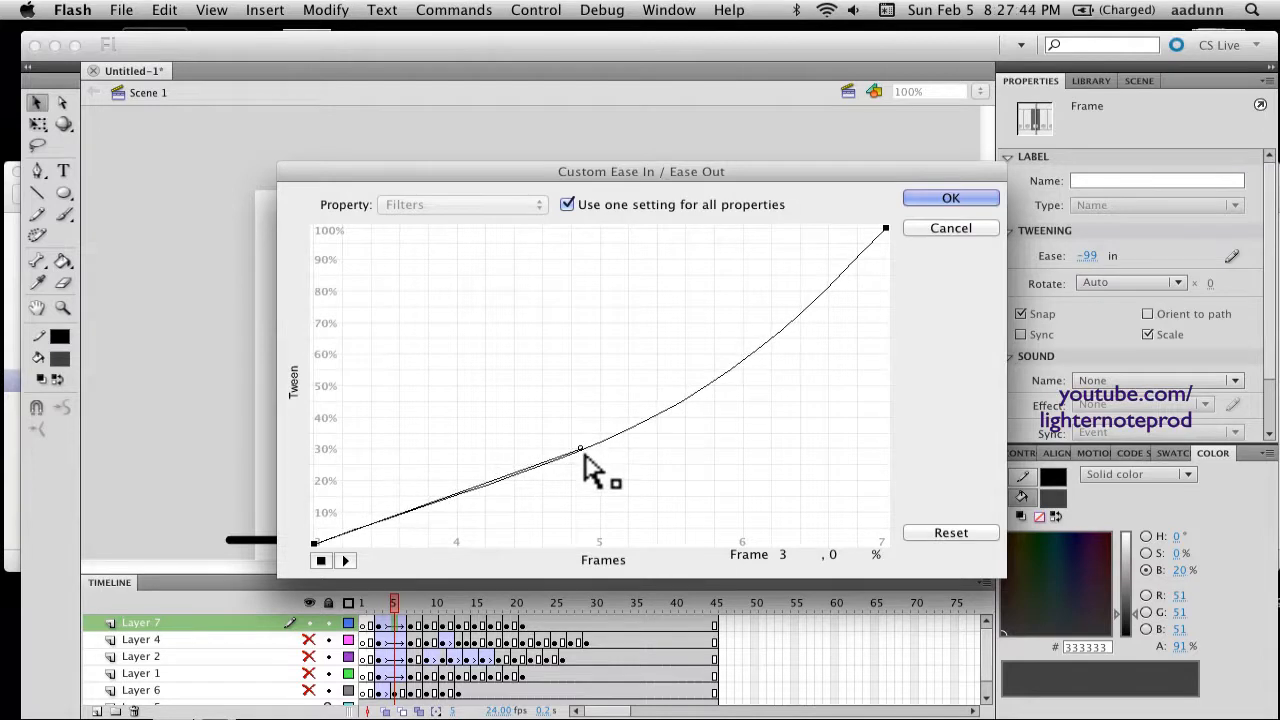
click(950, 198)
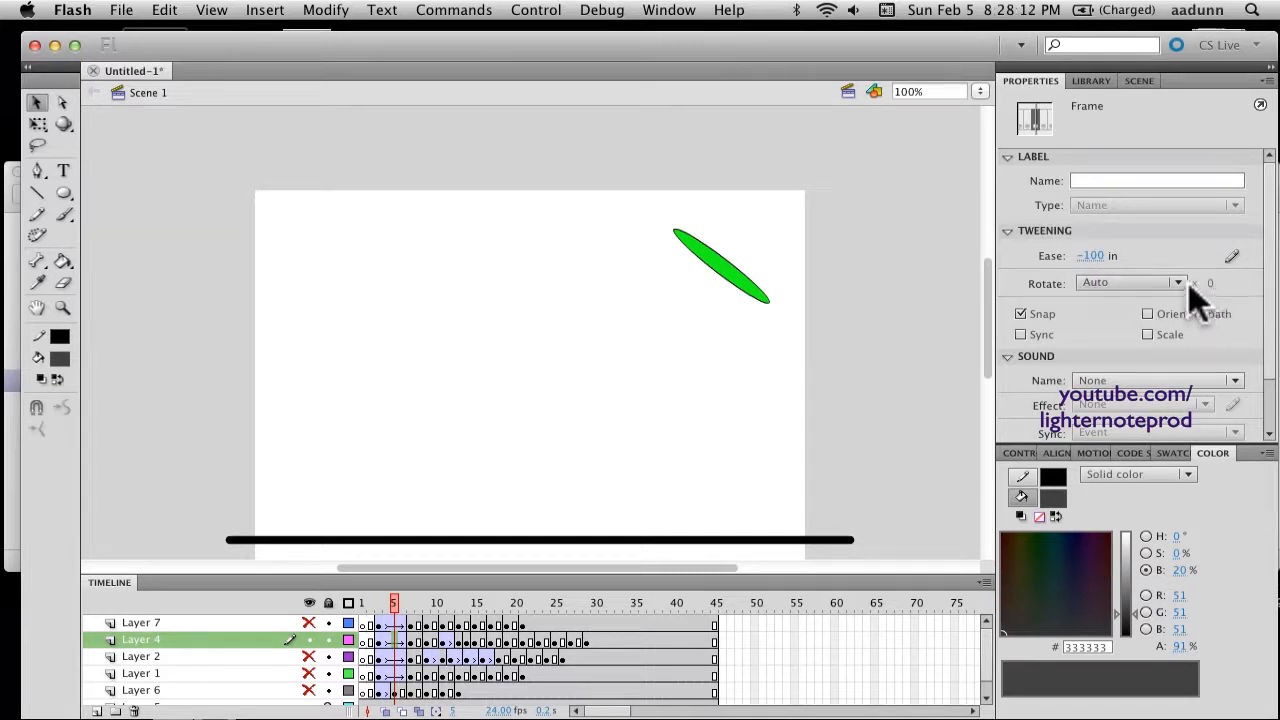
mouse_move(720, 316)
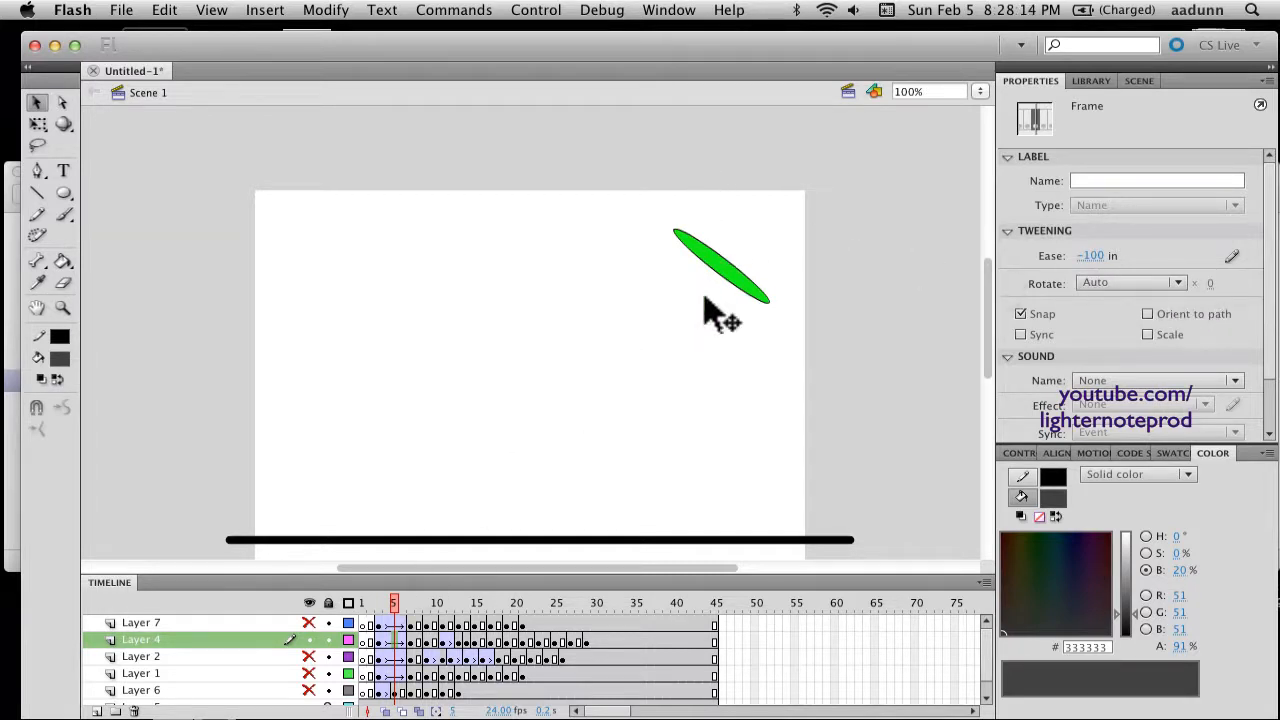
mouse_move(1220, 300)
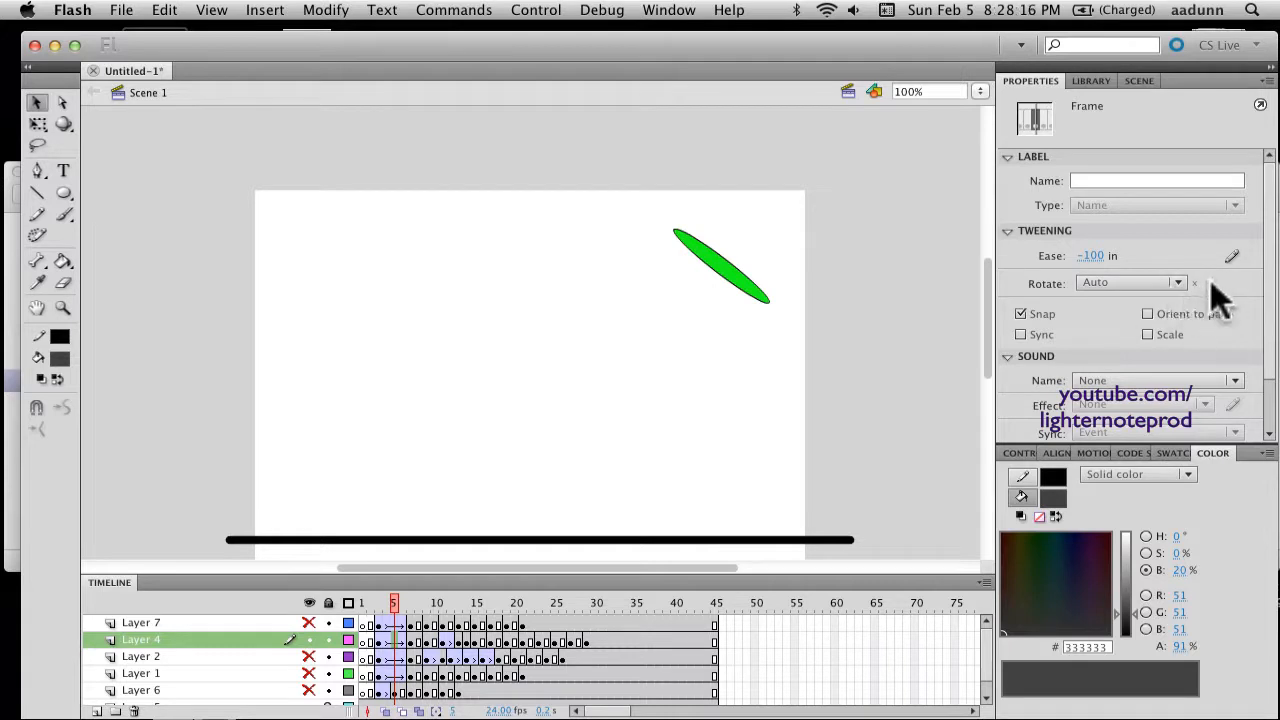
Review the tween's Rotate choices, keeping the automatic setting for now.
click(1176, 284)
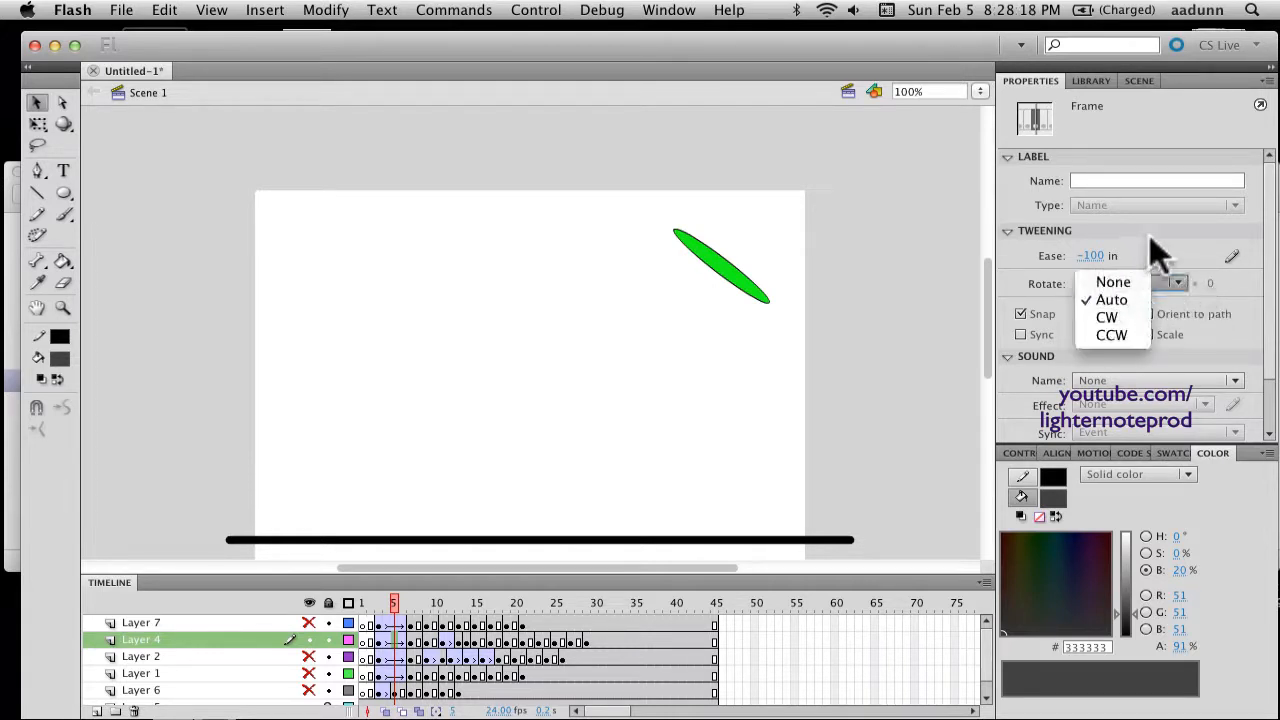
click(1112, 300)
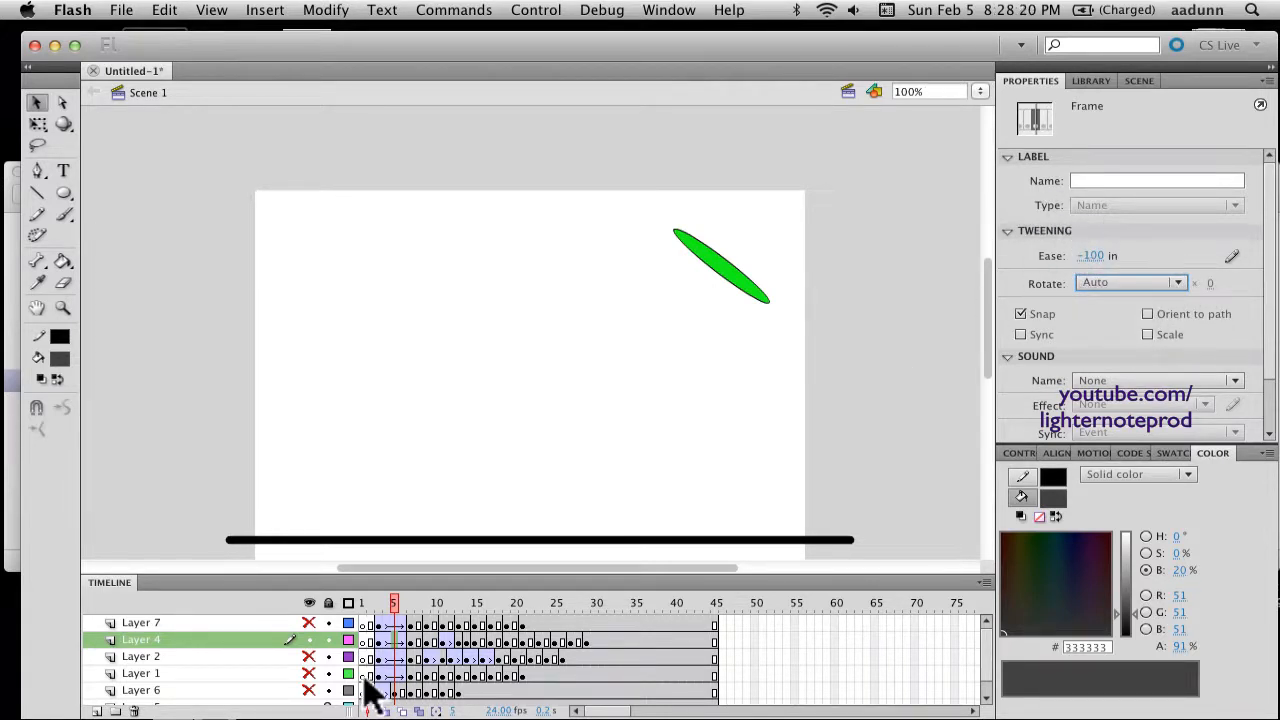
right_click(420, 656)
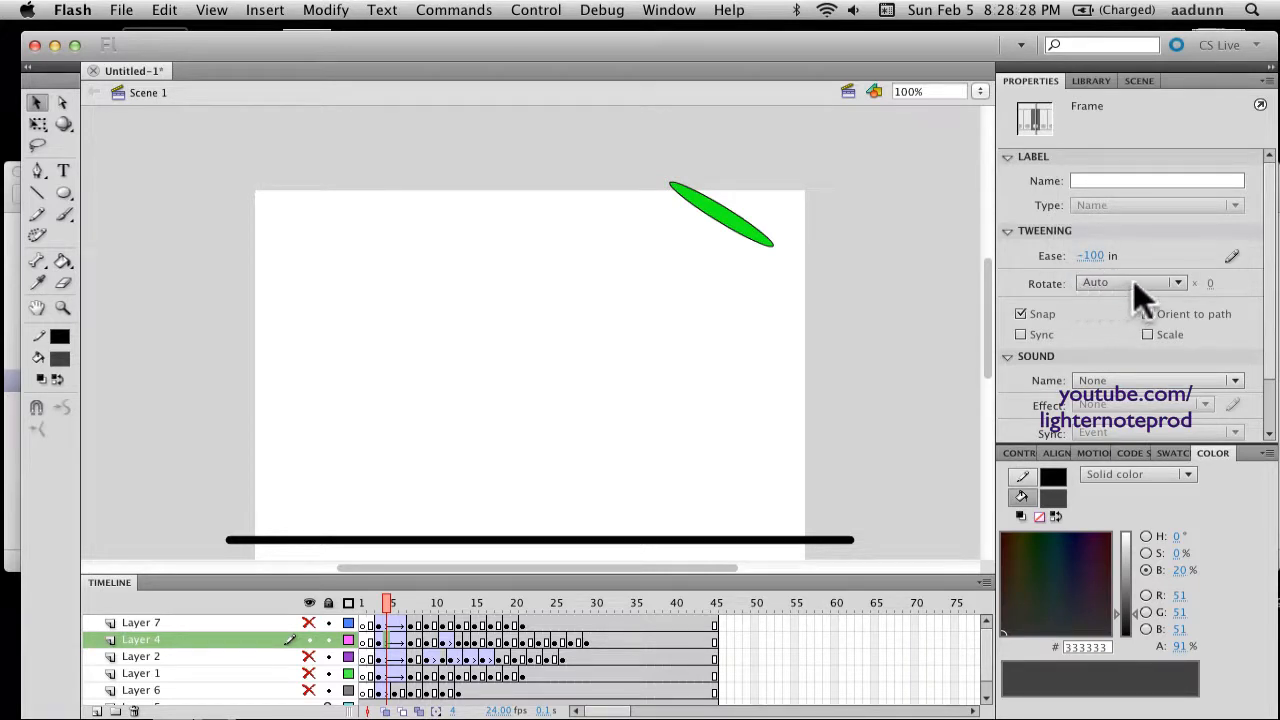
Set the ellipse tween's Rotate to CW and select its rotation count for editing.
click(1130, 284)
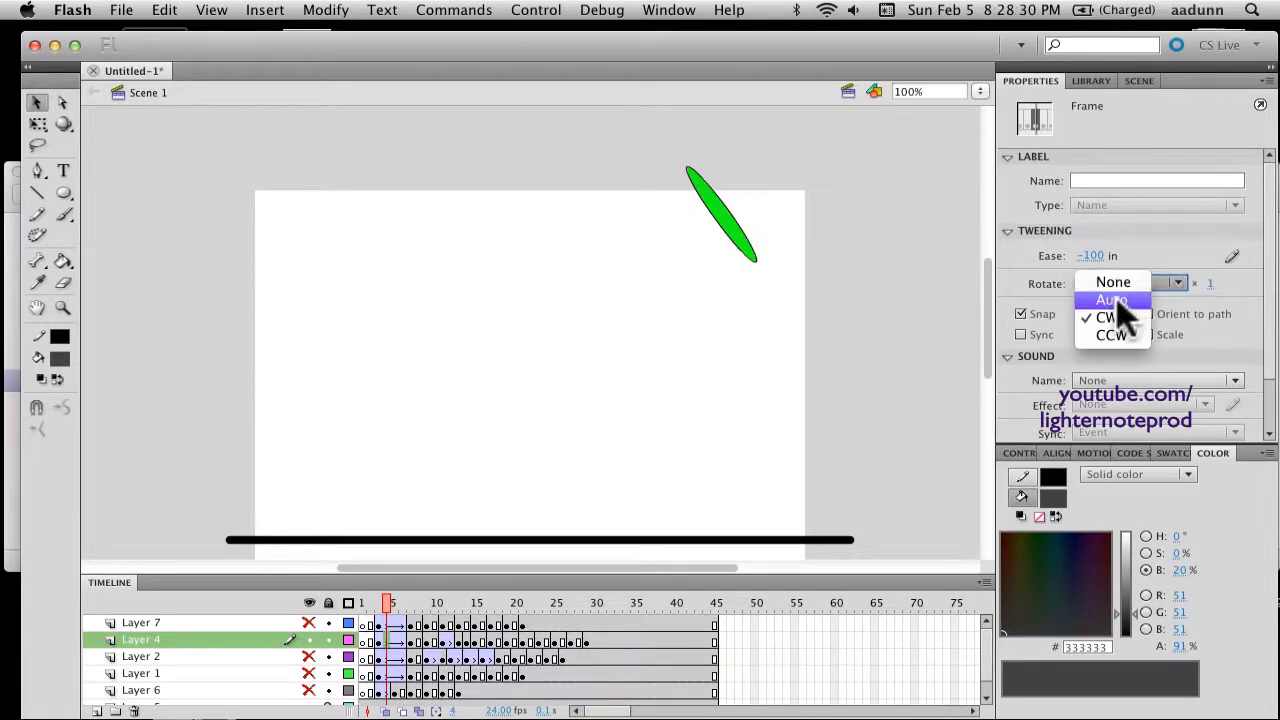
mouse_move(1112, 336)
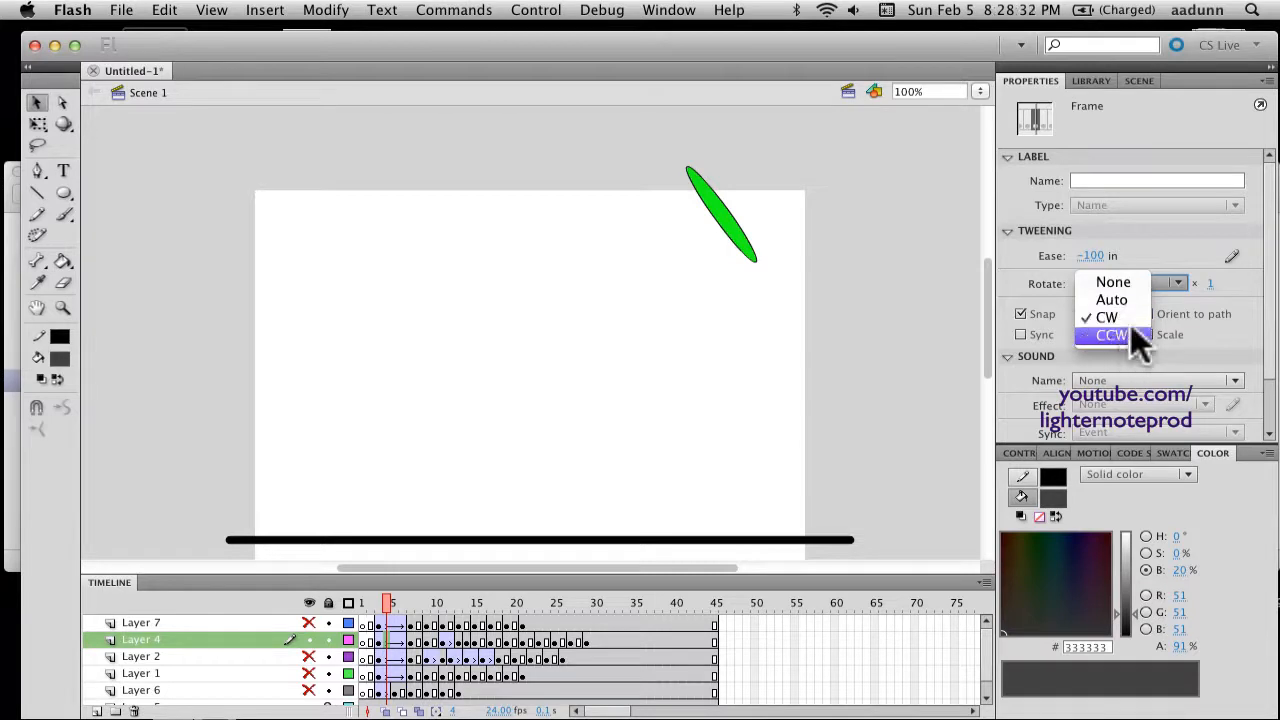
click(1108, 316)
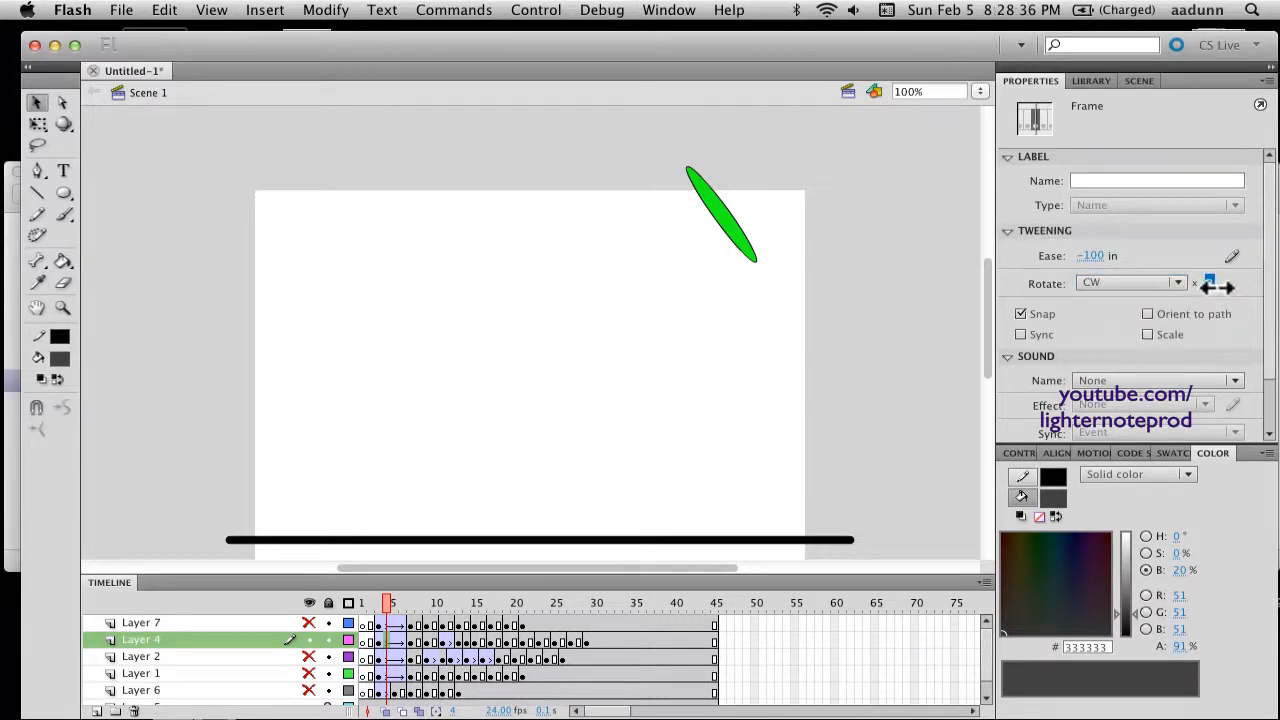
click(1222, 284)
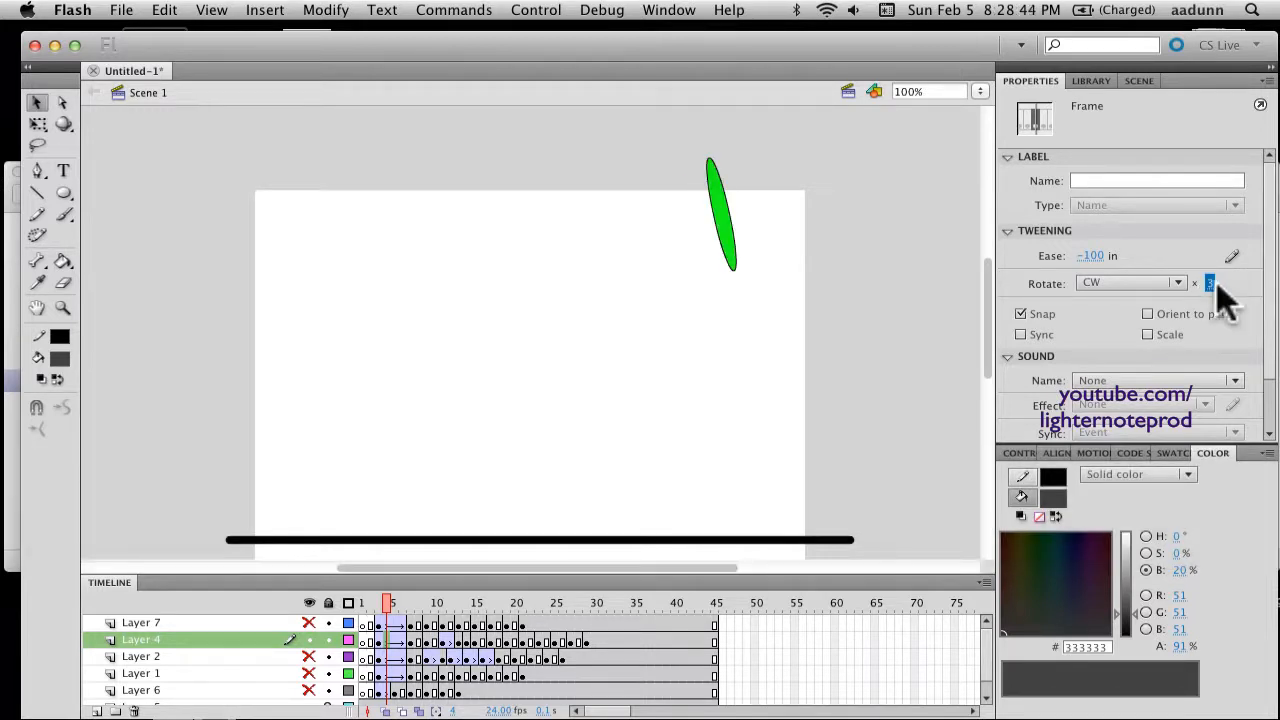
Move the playhead to about frame 8 to see the ellipse fallen onto the floor line.
click(1148, 312)
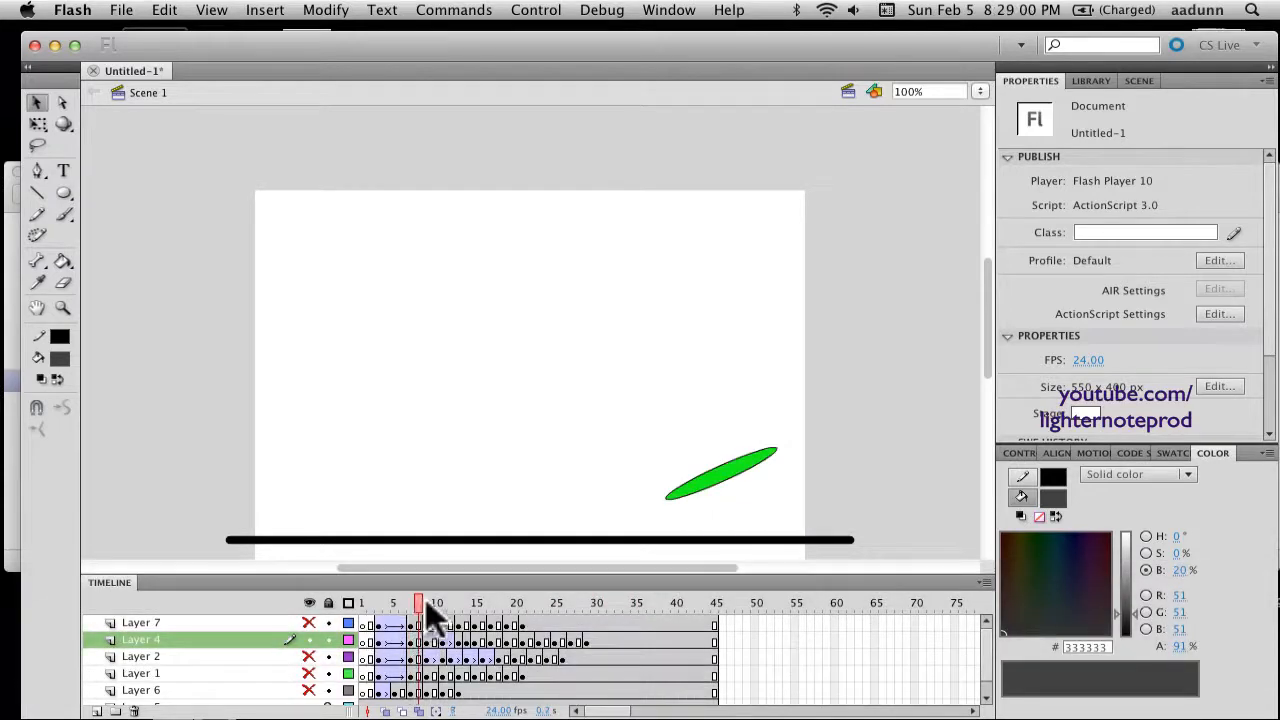
click(408, 604)
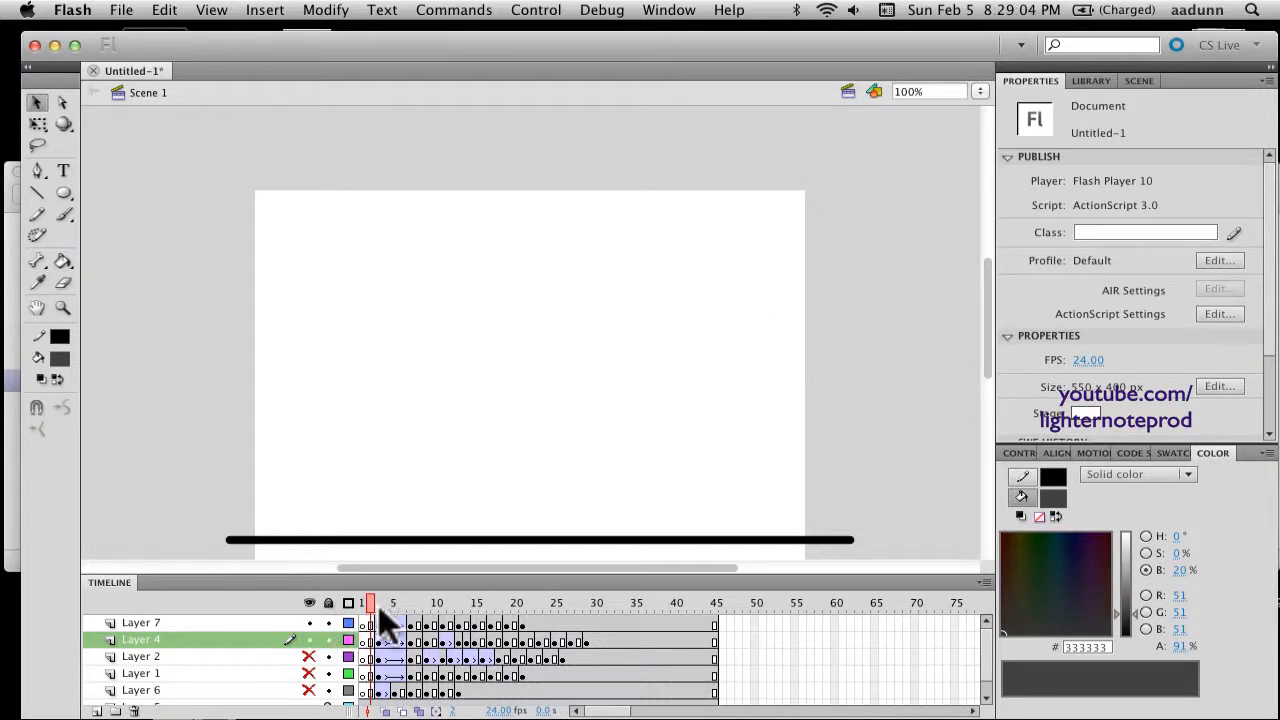
click(400, 602)
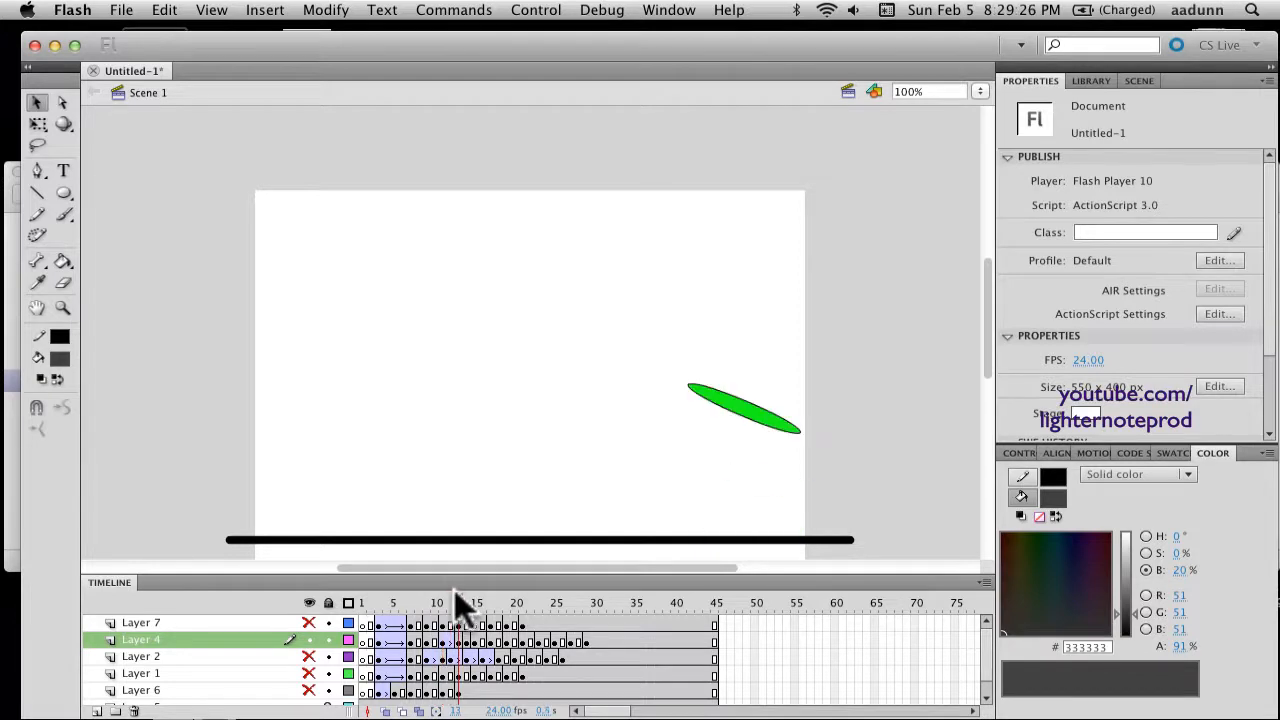
click(458, 604)
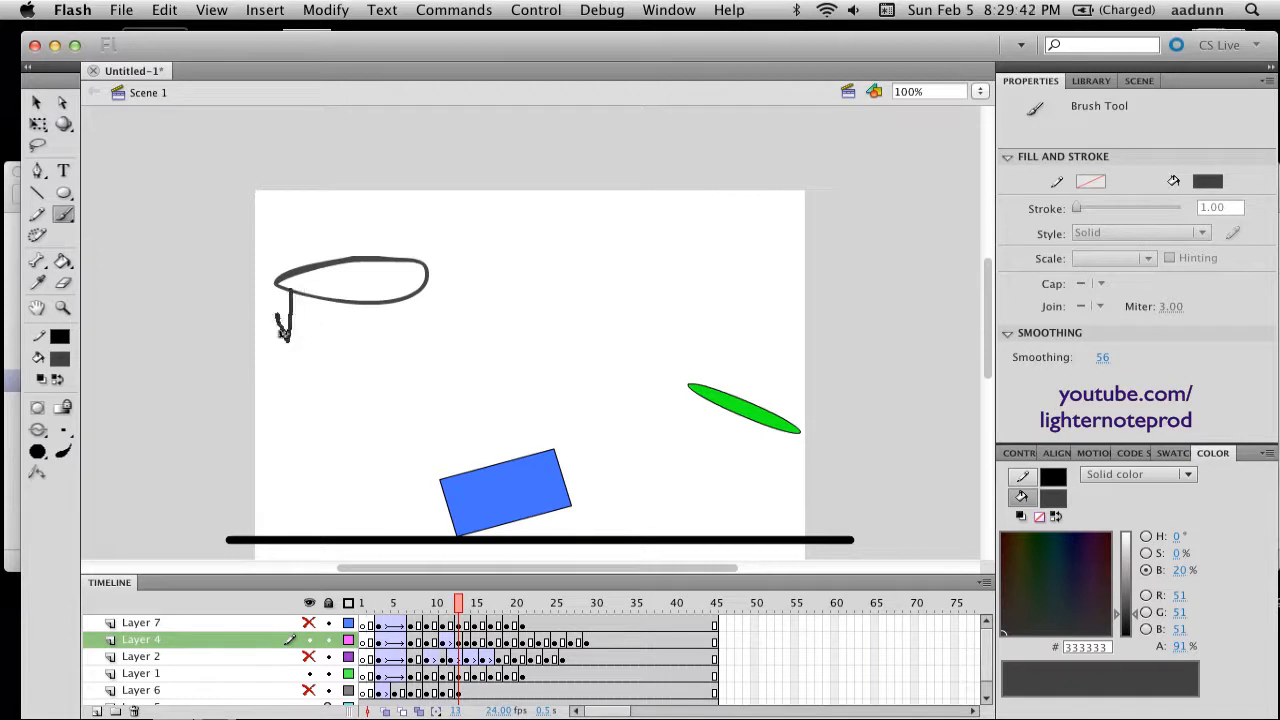
Brush a tilted oval with a down arrow and a squashed oval resting on the floor.
drag(322, 486, 376, 464)
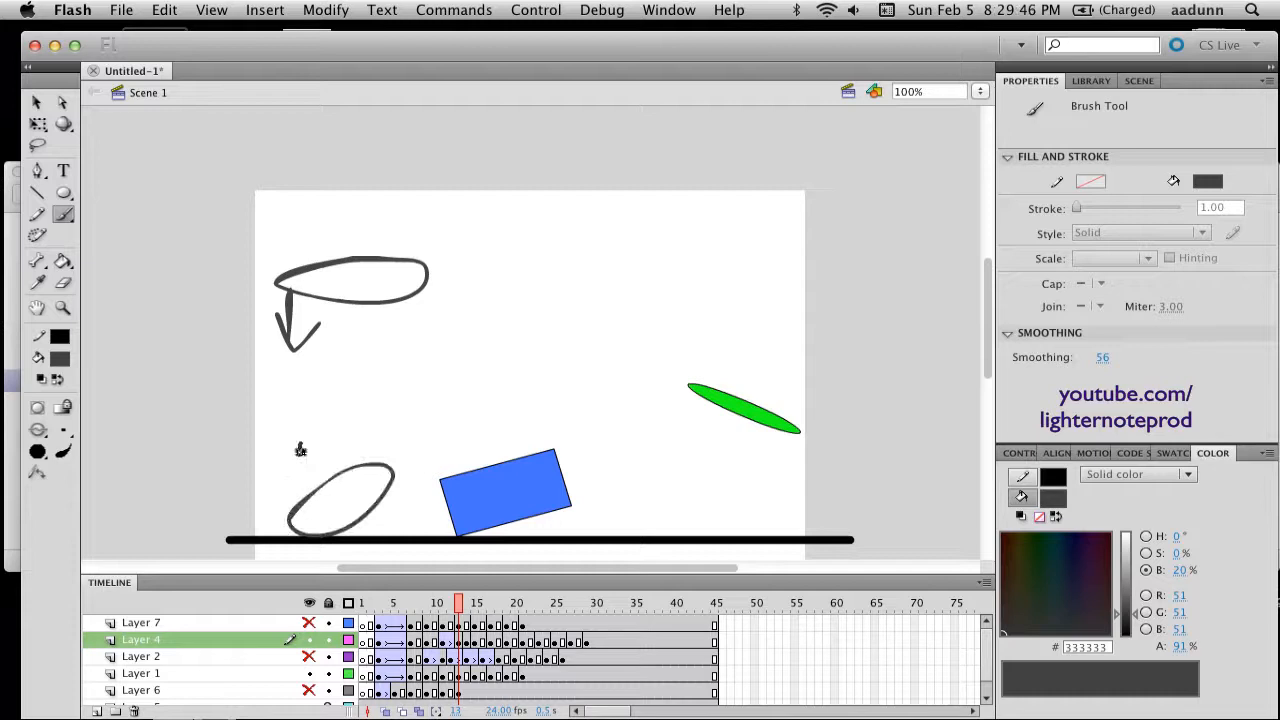
drag(304, 444, 300, 496)
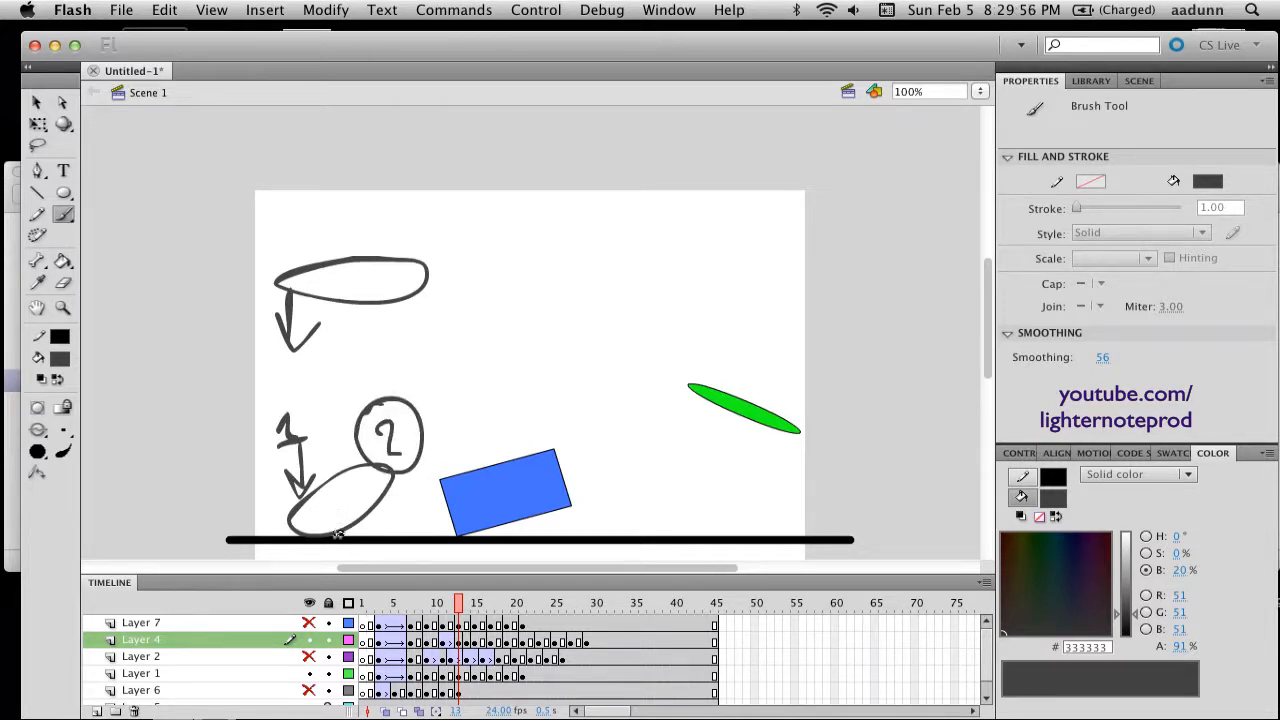
mouse_move(380, 496)
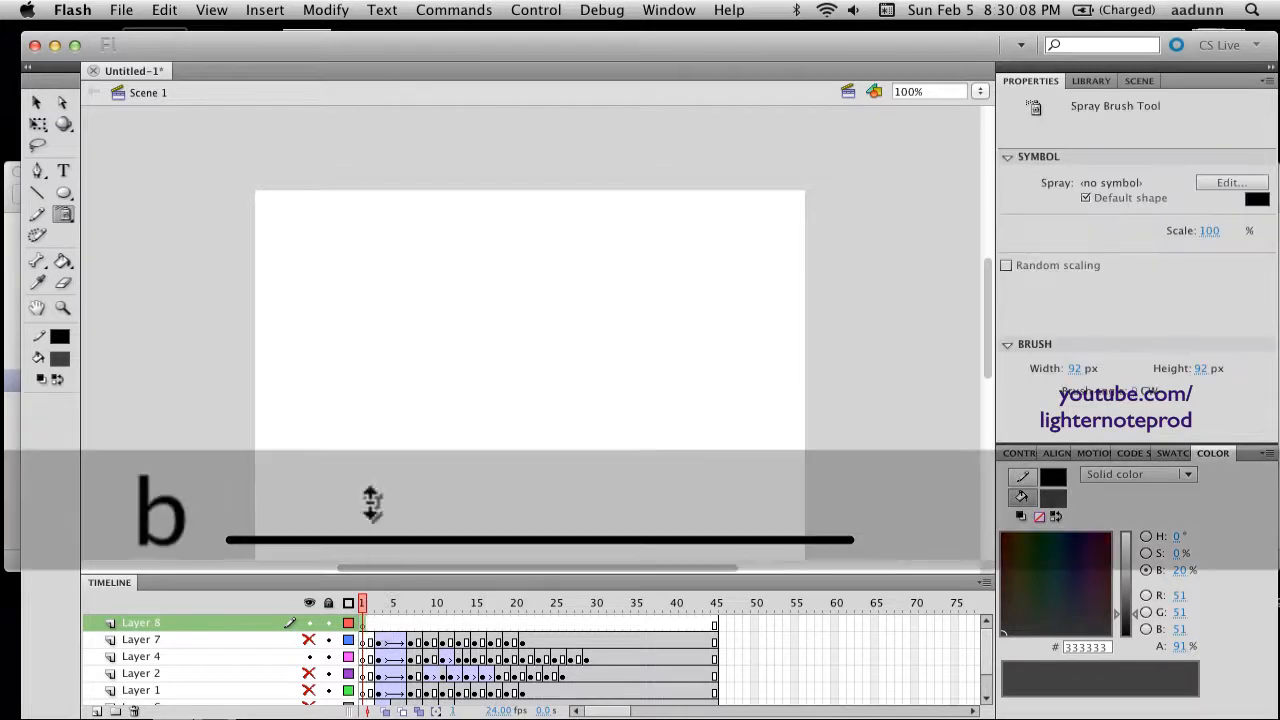
With the Brush Tool on Layer 8, sketch the falling oval, the flattened floor pose and a stretched pose with an arrow.
click(36, 212)
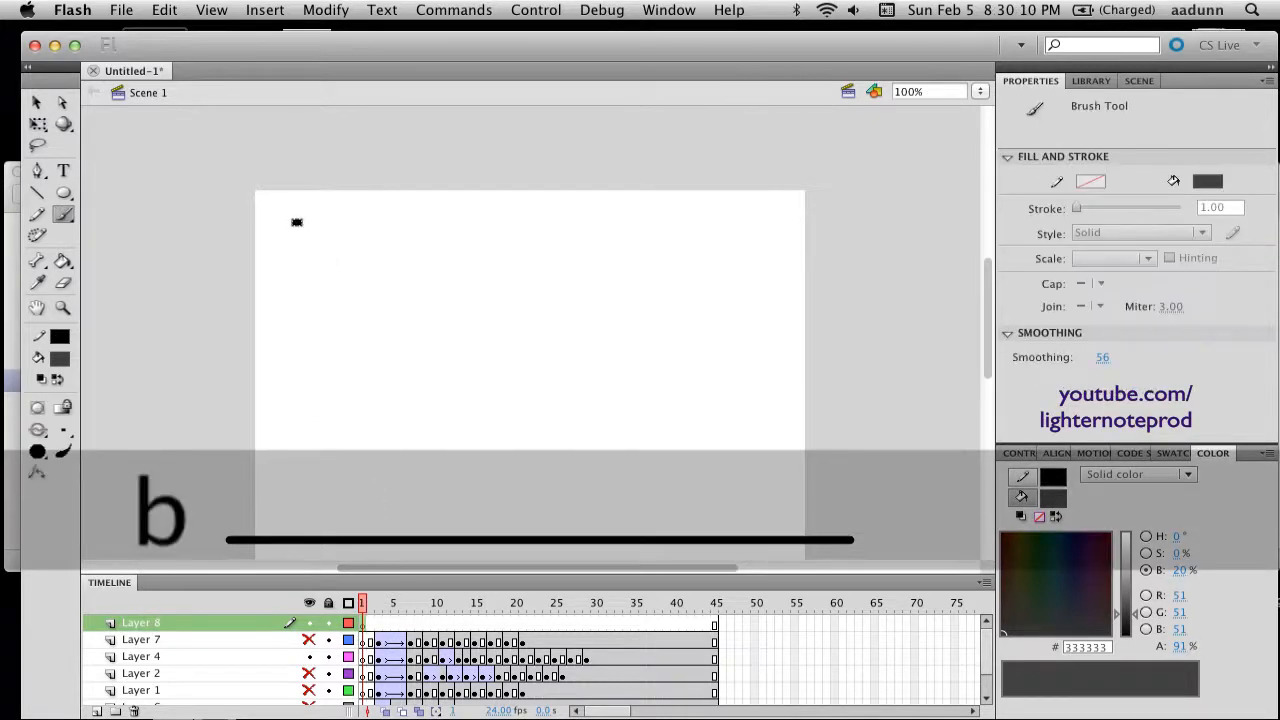
drag(296, 220, 376, 254)
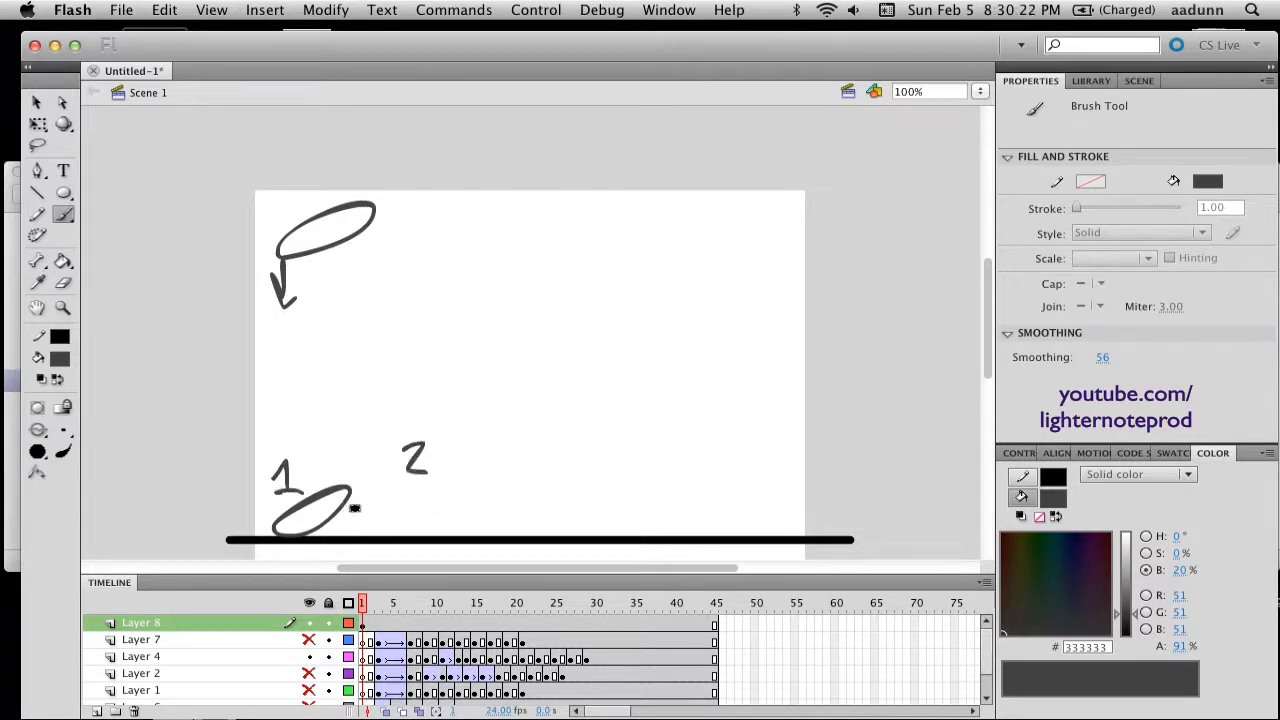
drag(384, 510, 456, 530)
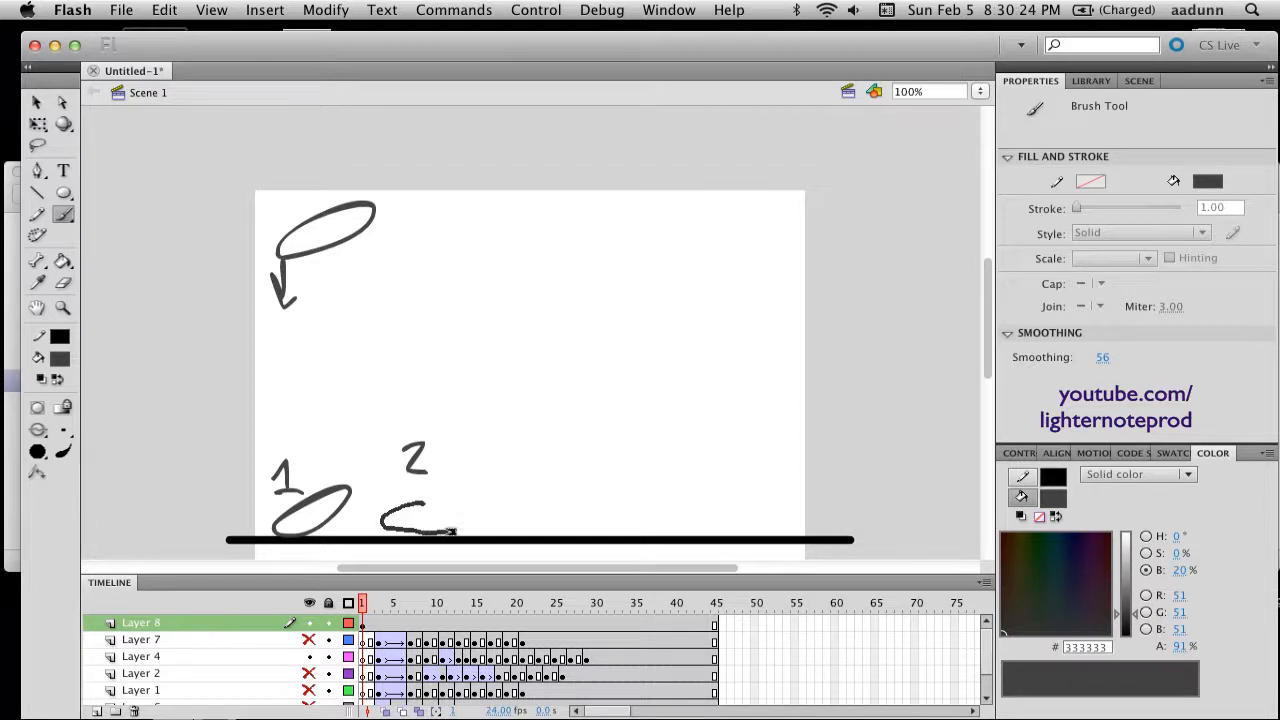
drag(380, 516, 460, 516)
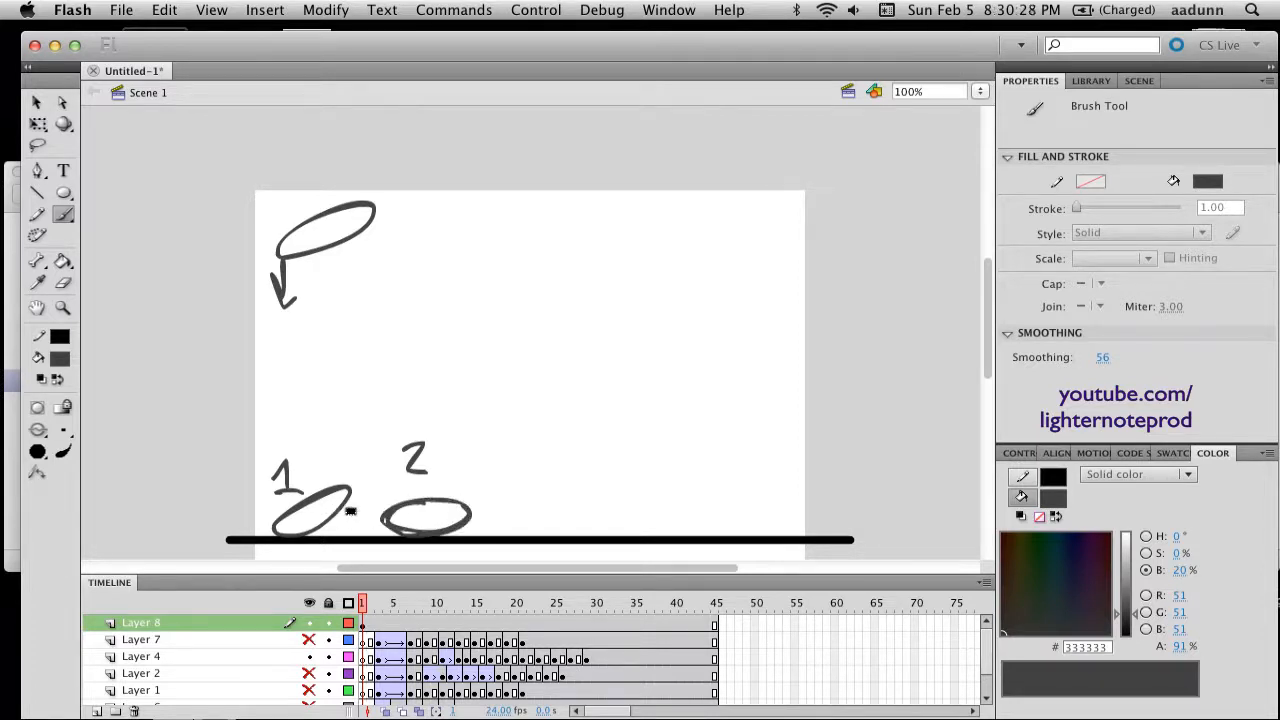
drag(330, 504, 344, 530)
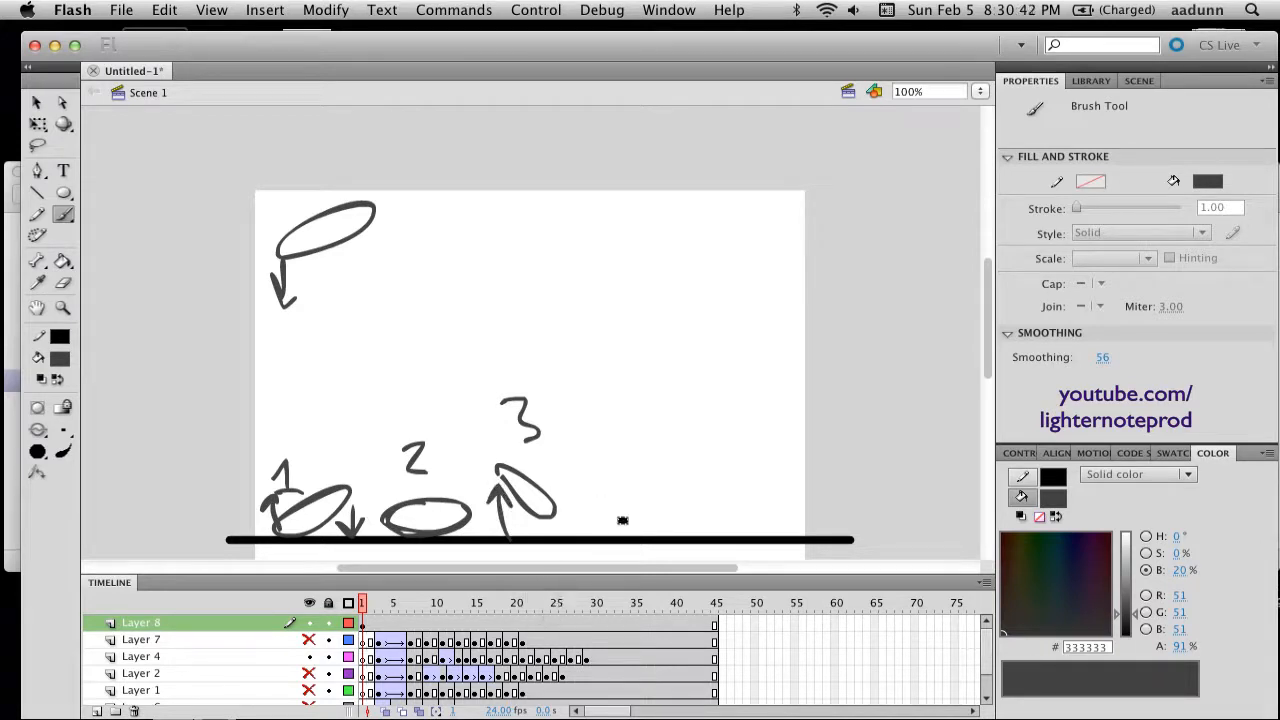
Continue the row with the fourth pose's down arrow and the next pose along the floor.
drag(604, 504, 650, 528)
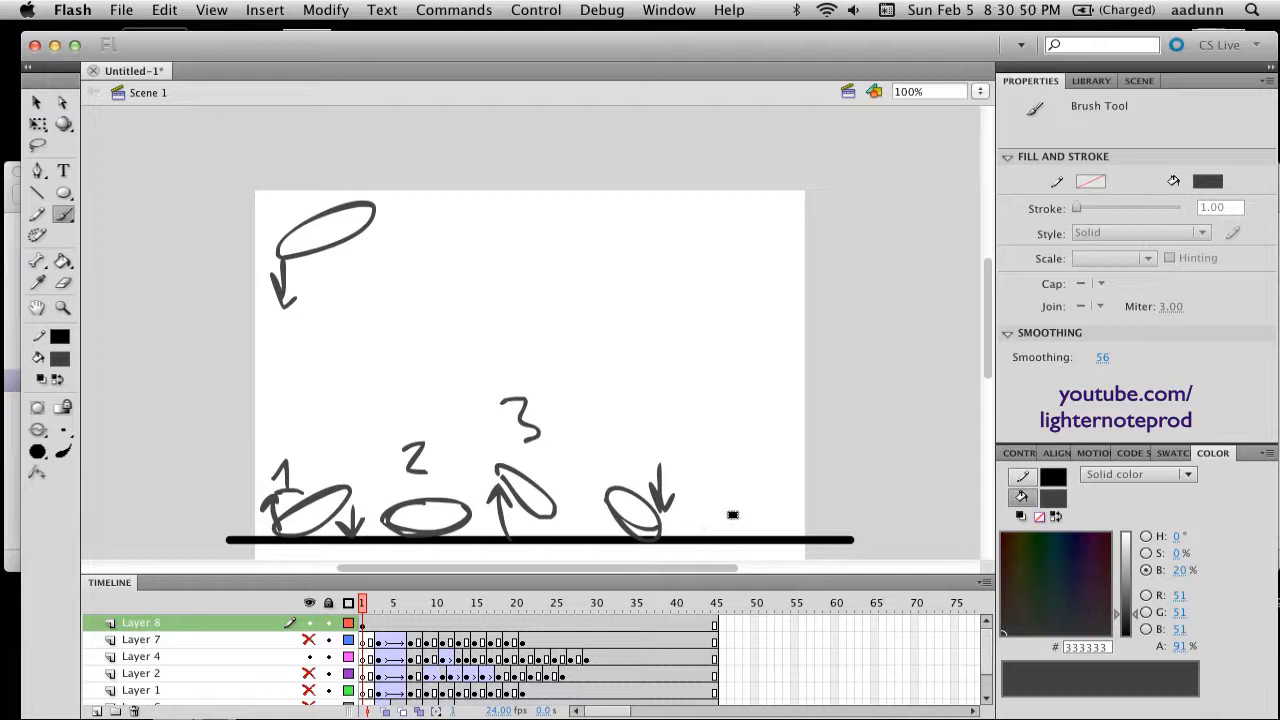
drag(696, 520, 744, 520)
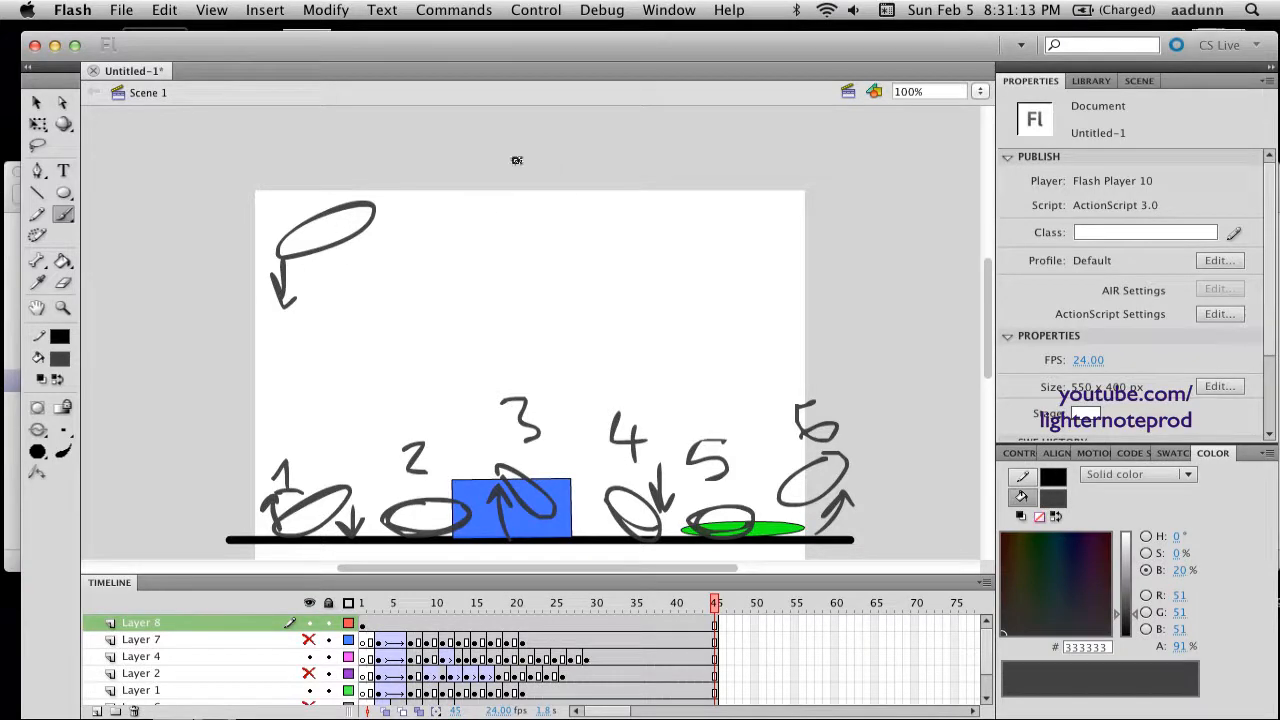
mouse_move(474, 196)
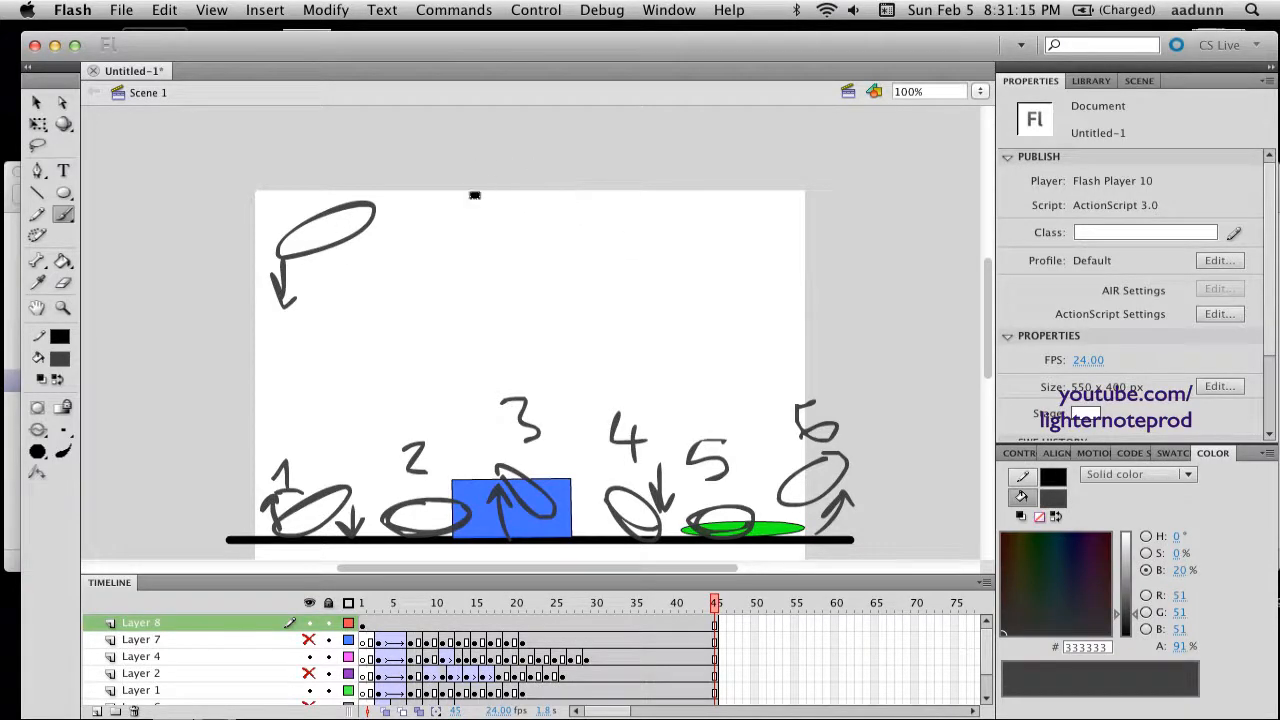
Brush a flat rectangle, a tilted block pose with an arrow and a long connecting line.
drag(460, 180, 578, 250)
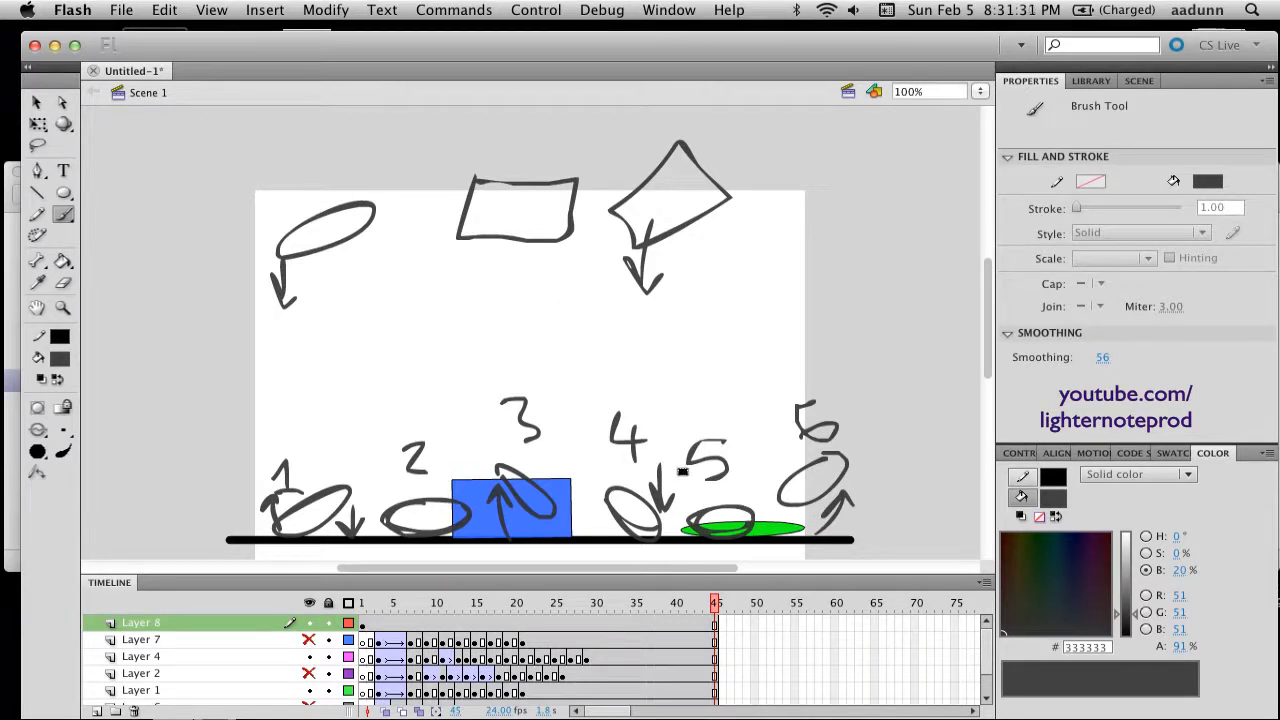
drag(224, 440, 956, 288)
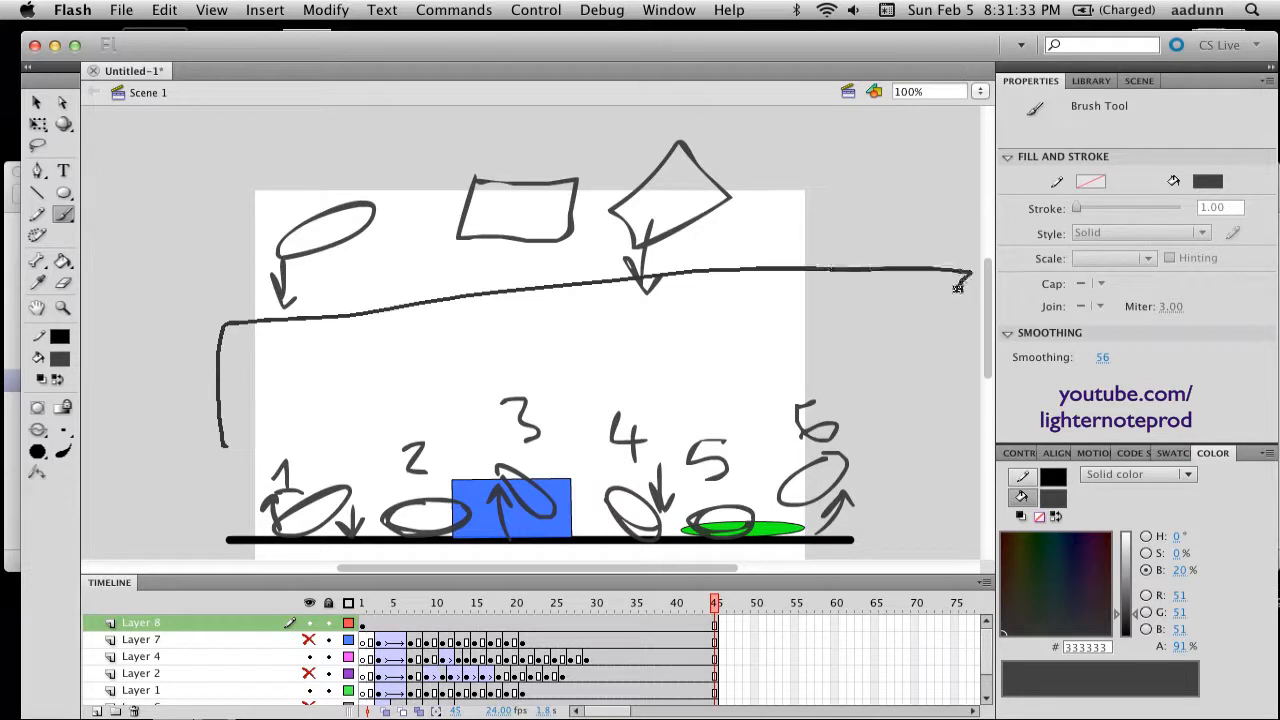
drag(956, 280, 910, 430)
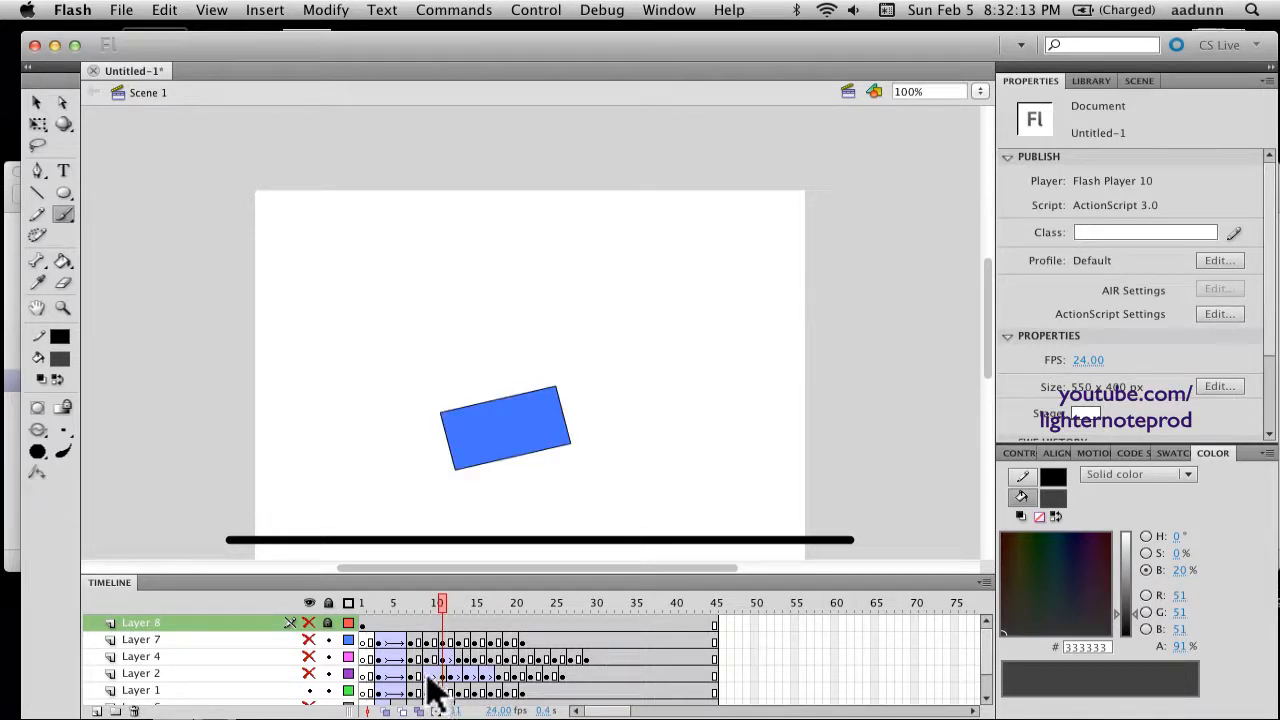
mouse_move(450, 580)
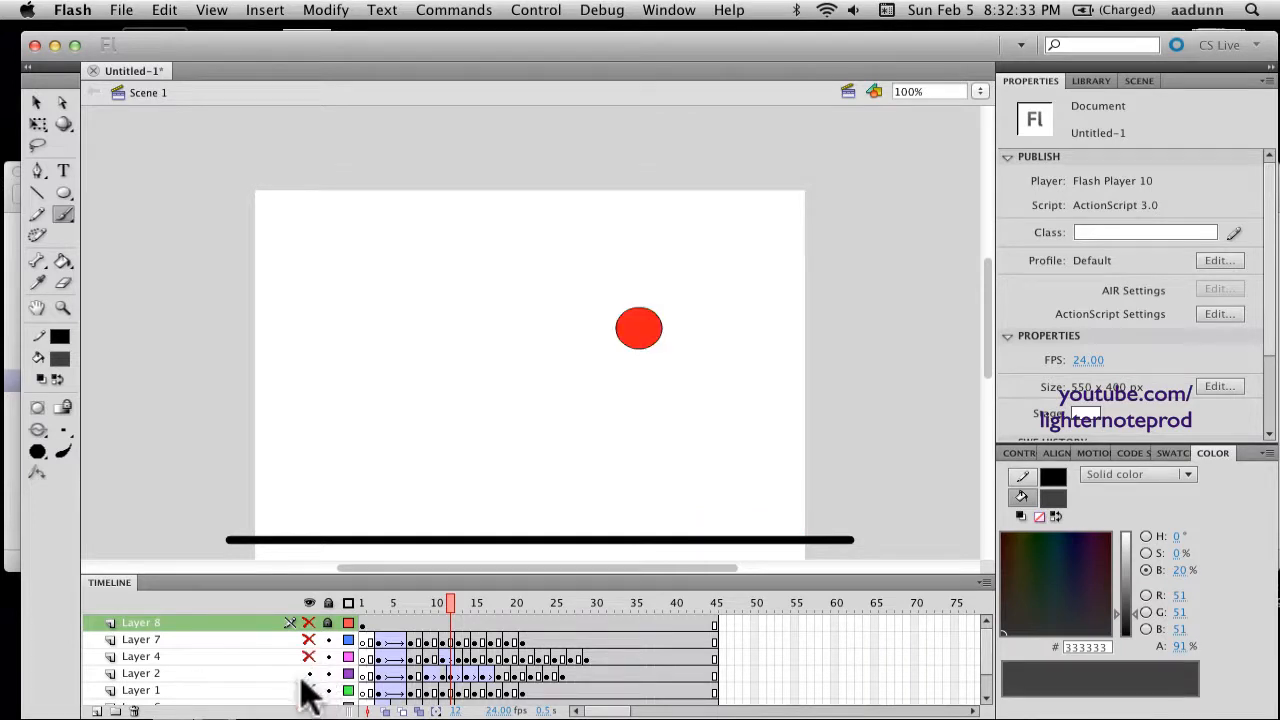
mouse_move(450, 610)
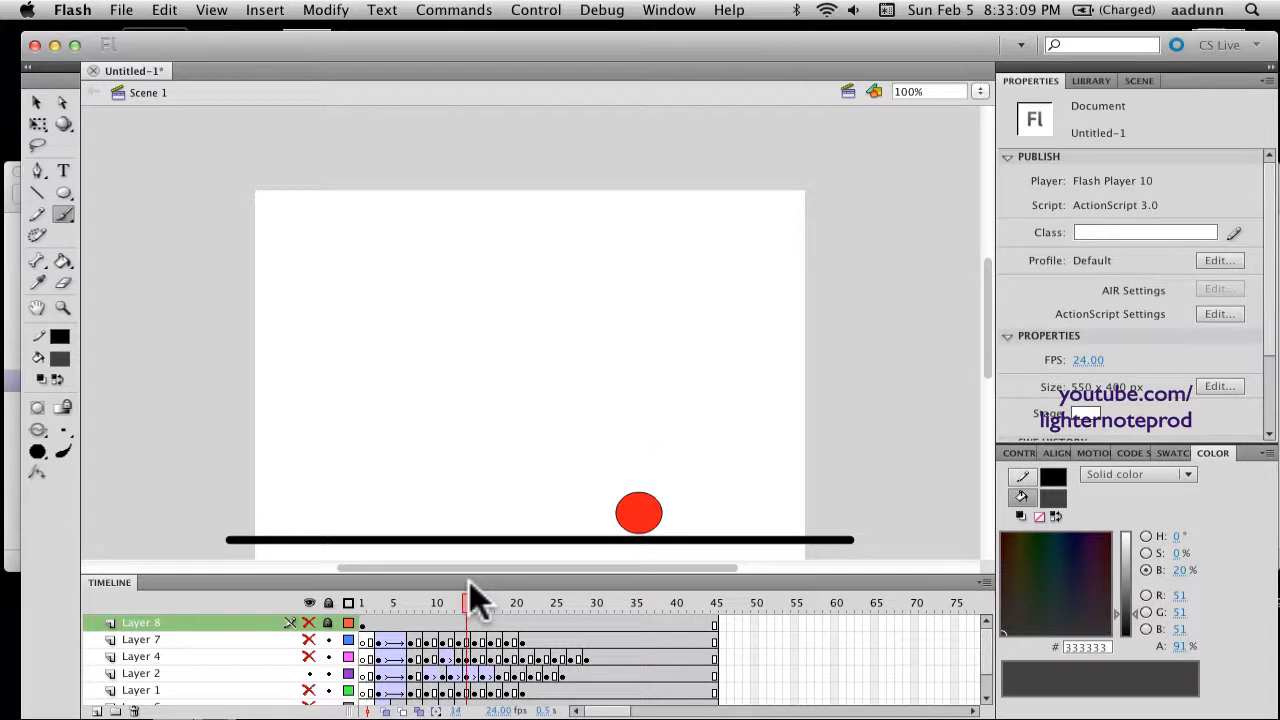
click(638, 512)
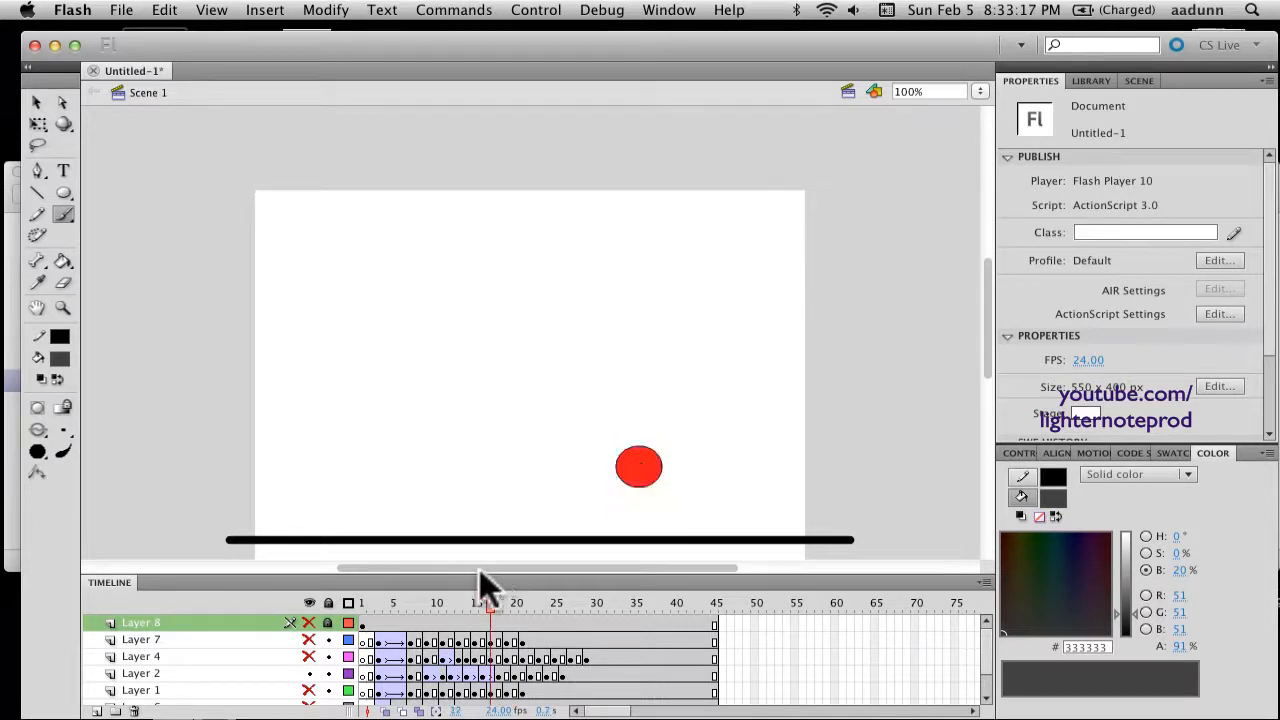
drag(490, 610, 452, 610)
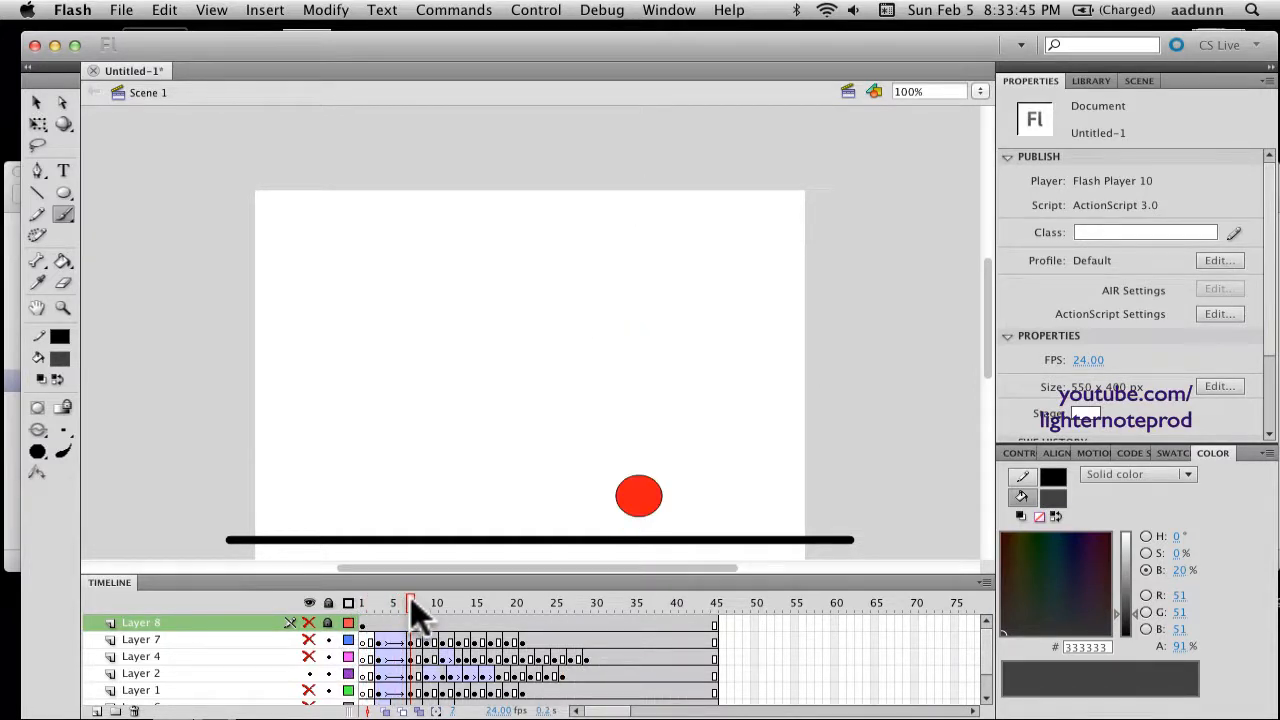
click(424, 604)
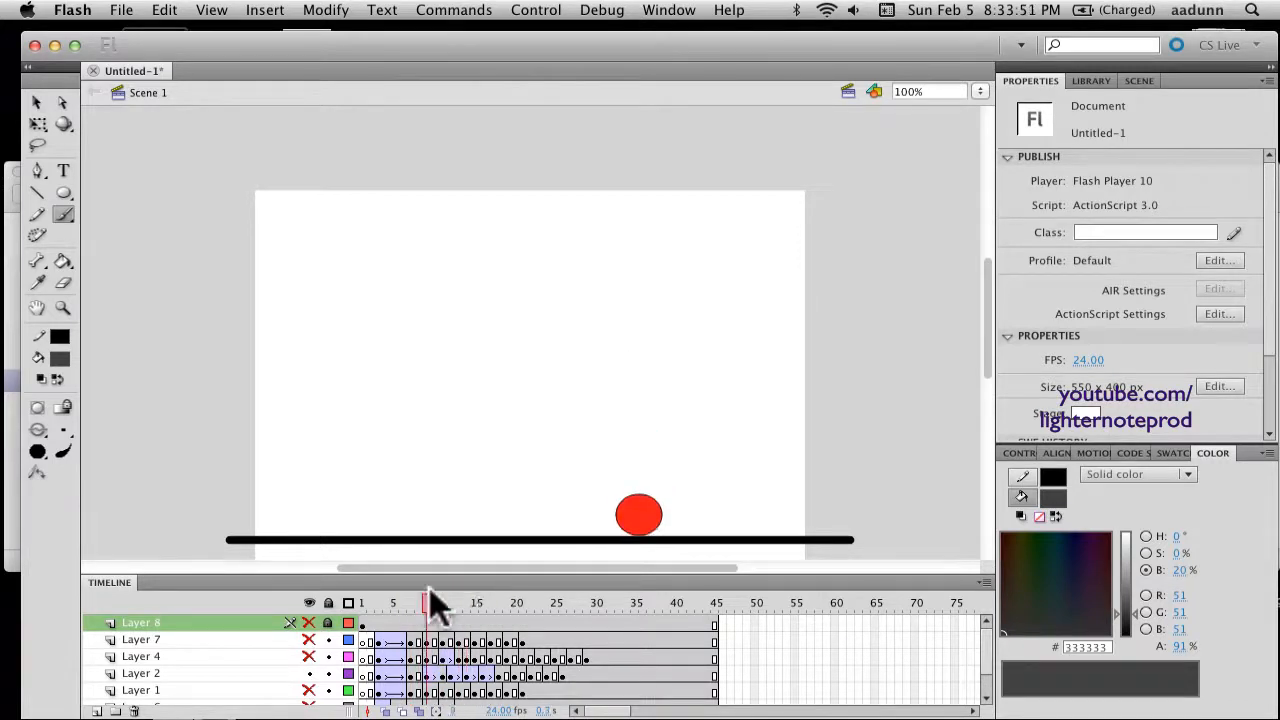
click(362, 602)
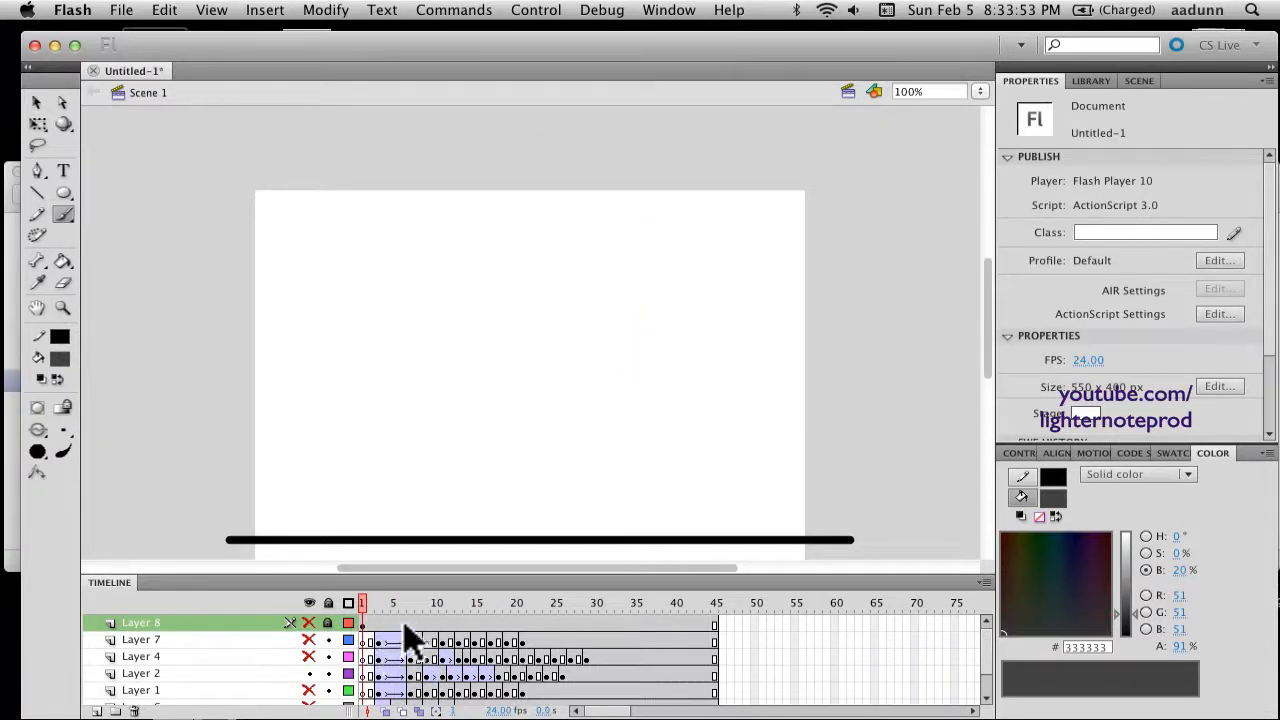